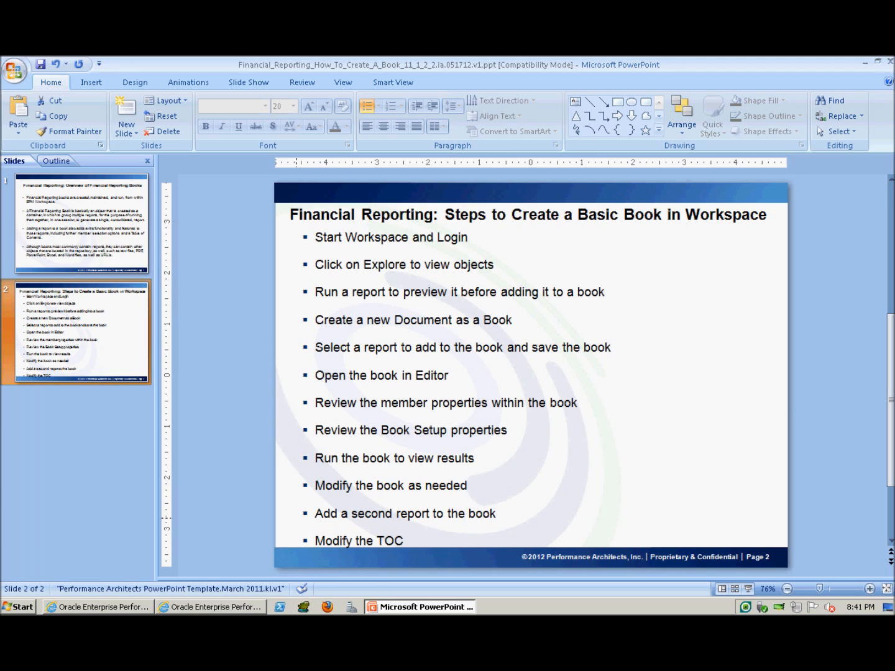
Bring the Workspace browser window to the front from the Windows taskbar
left_click(97, 606)
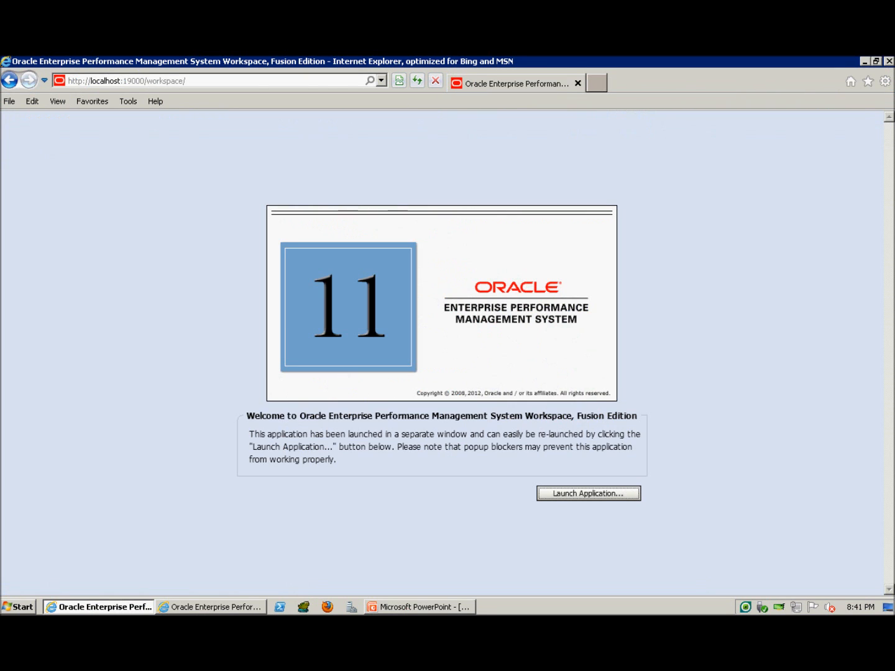
Preview the JanSalesVar Eastern Region variance report, then return to the Users folder listing
left_click(586, 492)
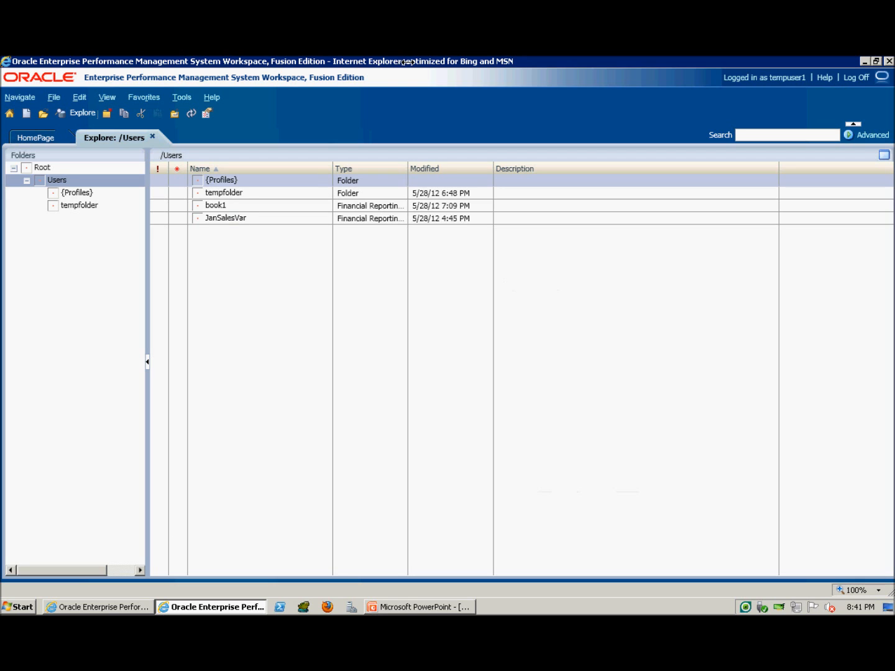
mouse_move(333, 68)
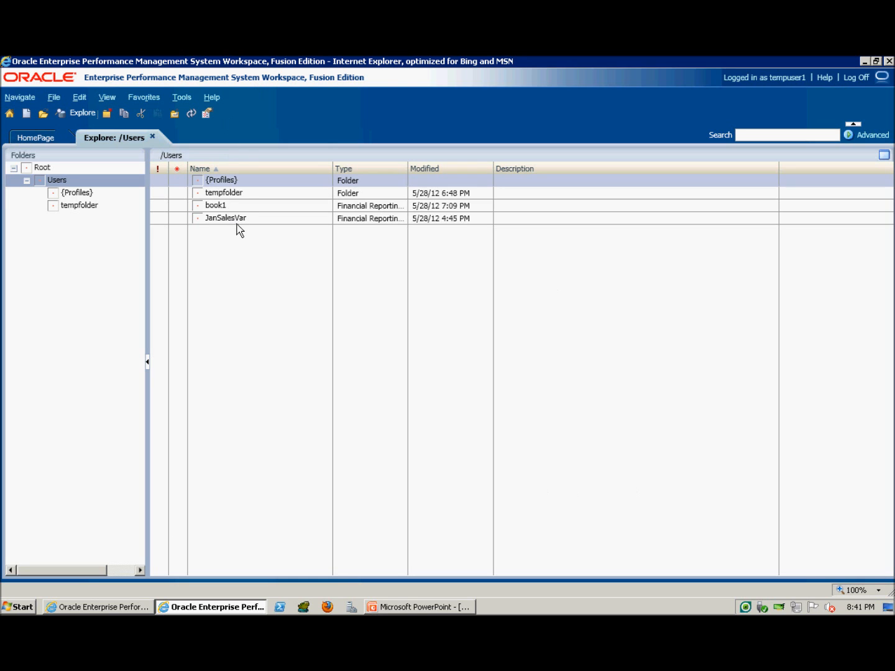
double_click(225, 218)
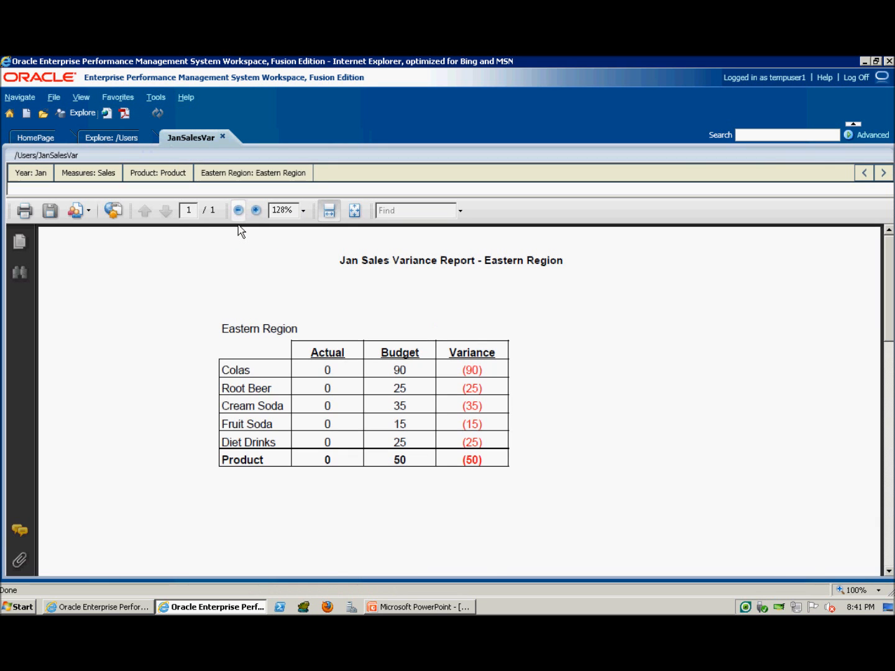
mouse_move(277, 429)
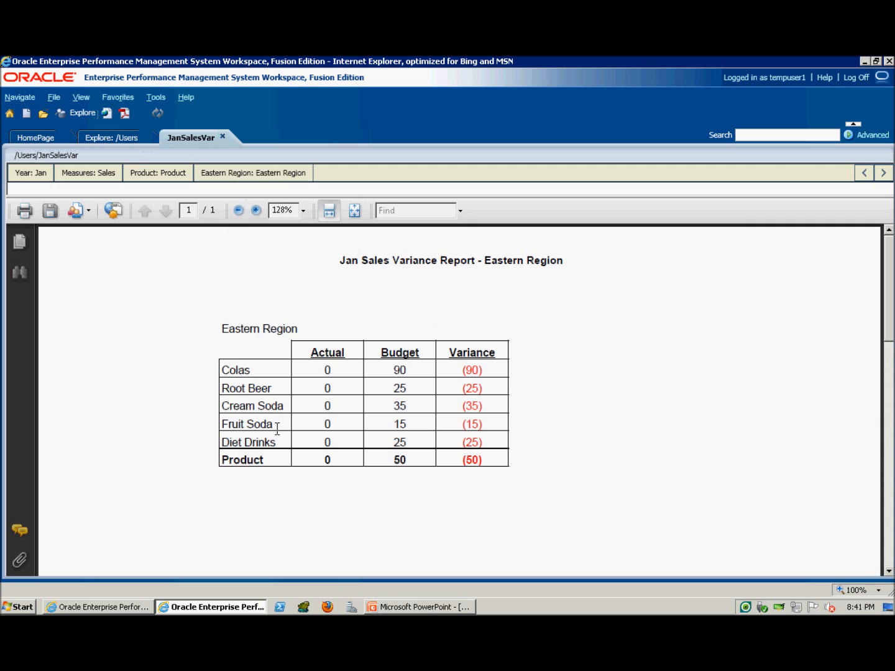
mouse_move(146, 219)
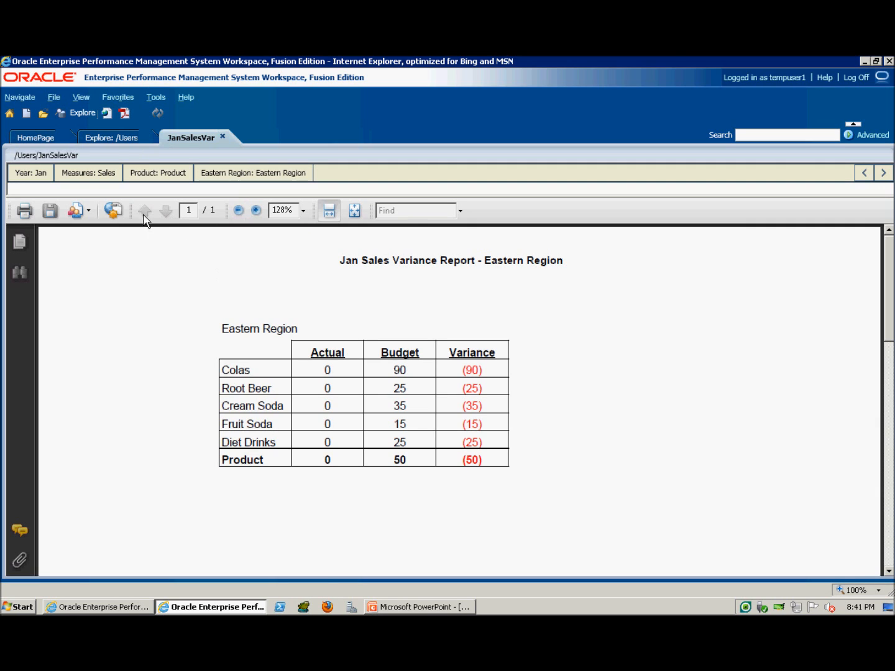
mouse_move(111, 137)
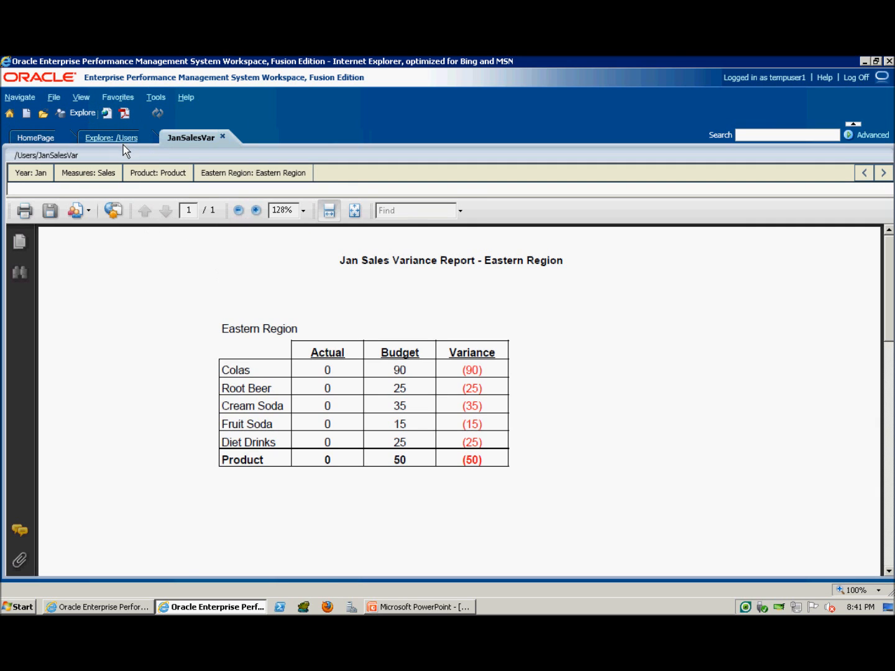
left_click(111, 137)
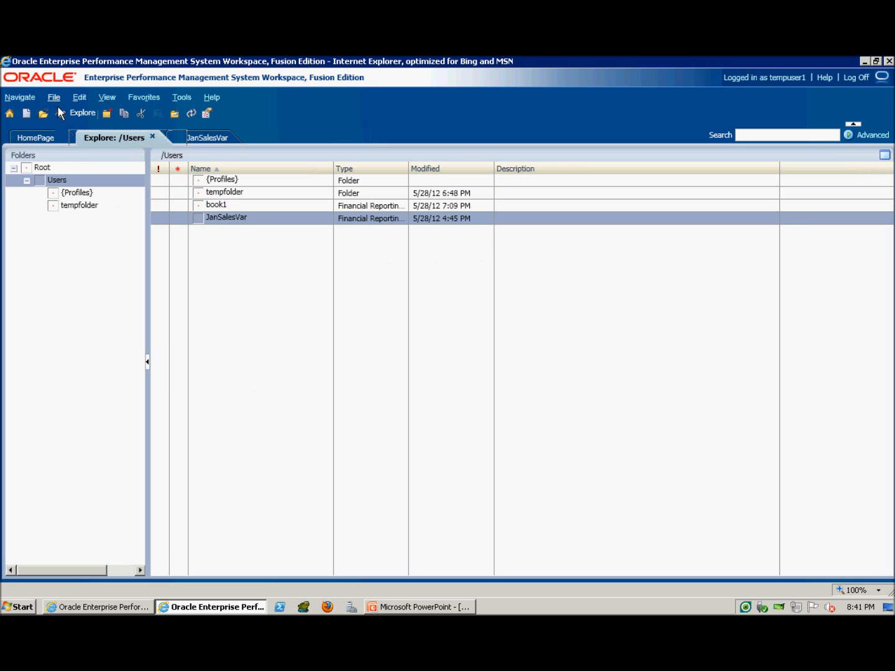
Start a new document of type Collect Reports into a Book
left_click(53, 97)
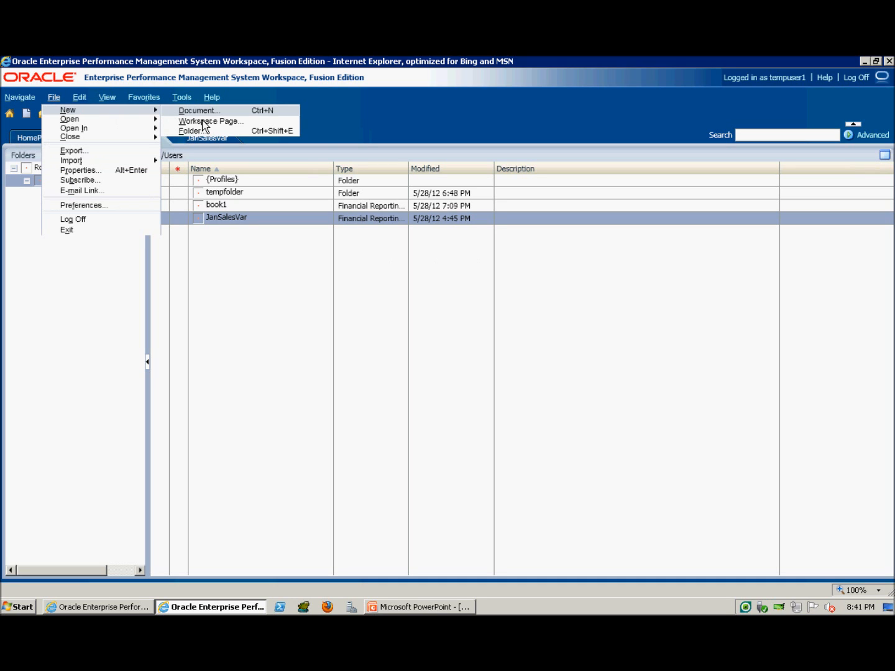
left_click(199, 110)
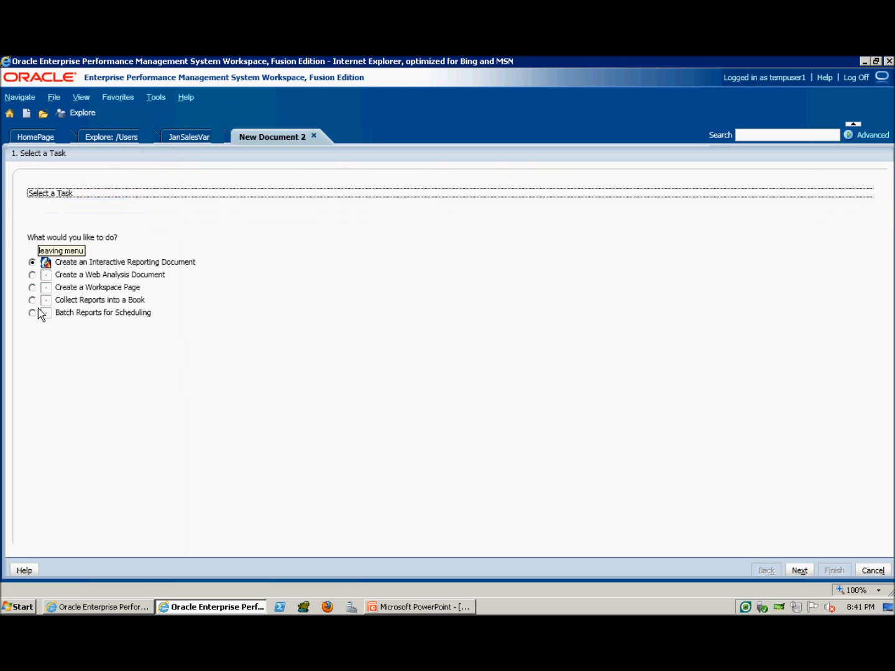
left_click(32, 300)
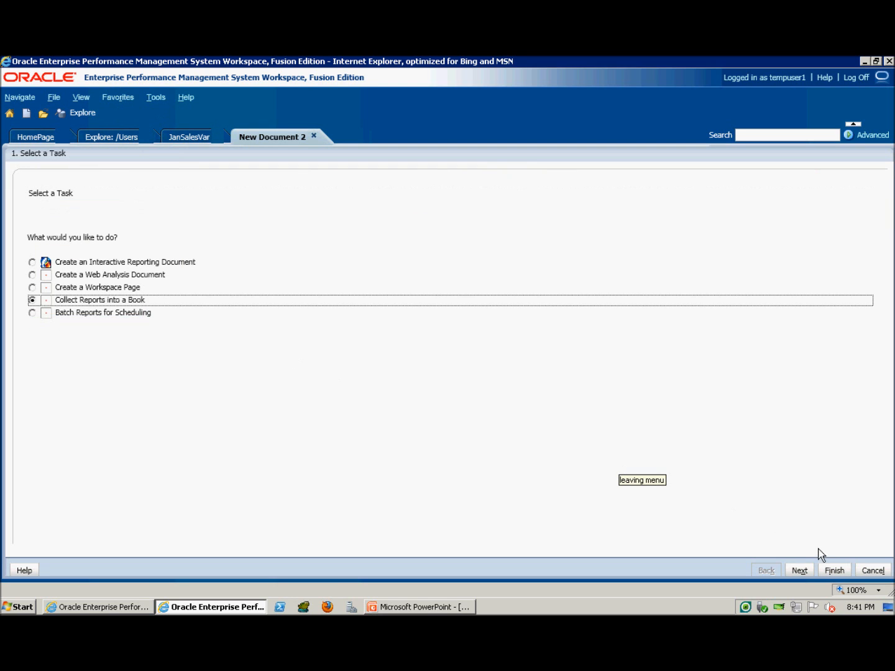
left_click(799, 569)
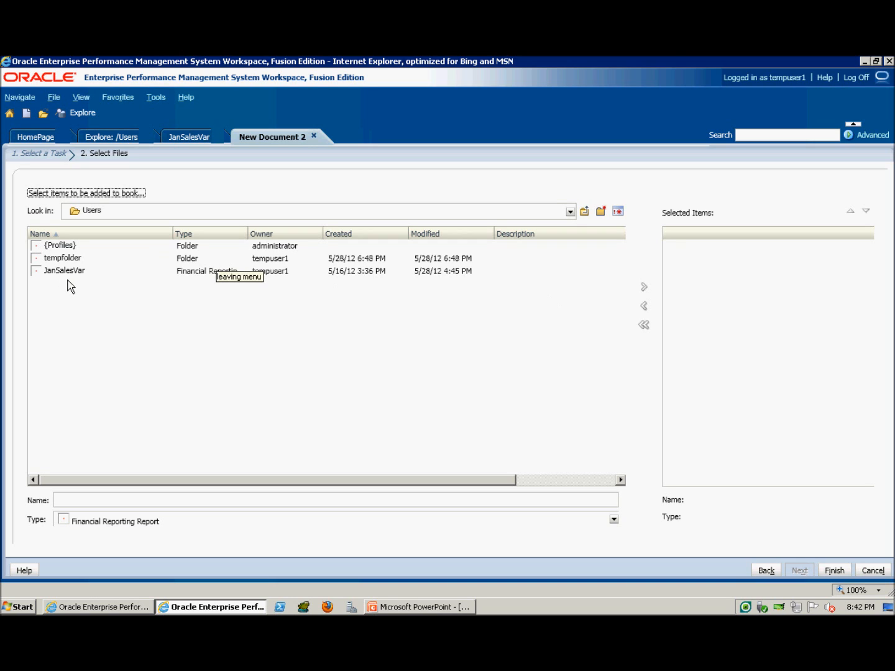
Add the JanSalesVar report to the book's selected items and finish creating it
left_click(65, 271)
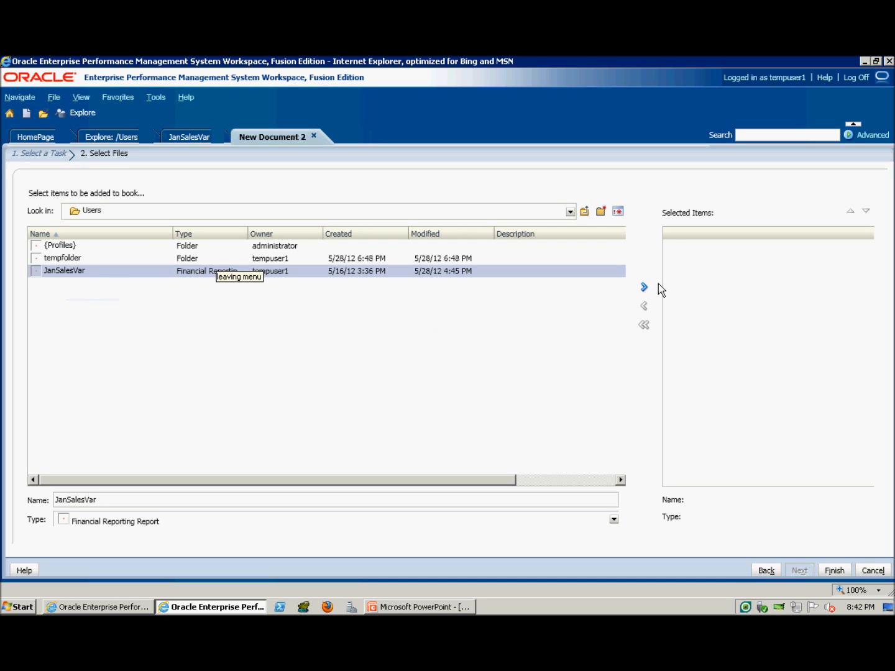
left_click(644, 287)
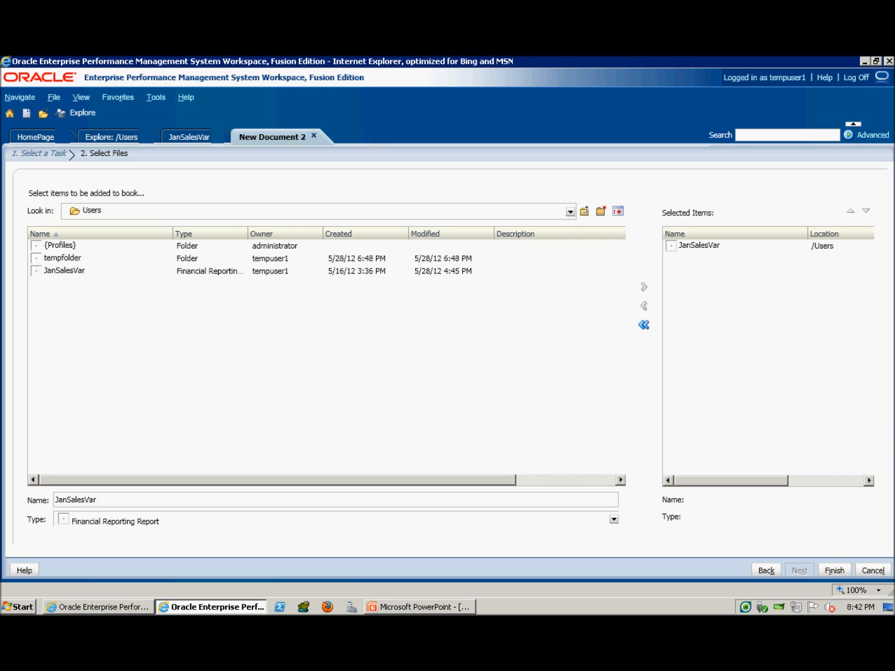
left_click(833, 569)
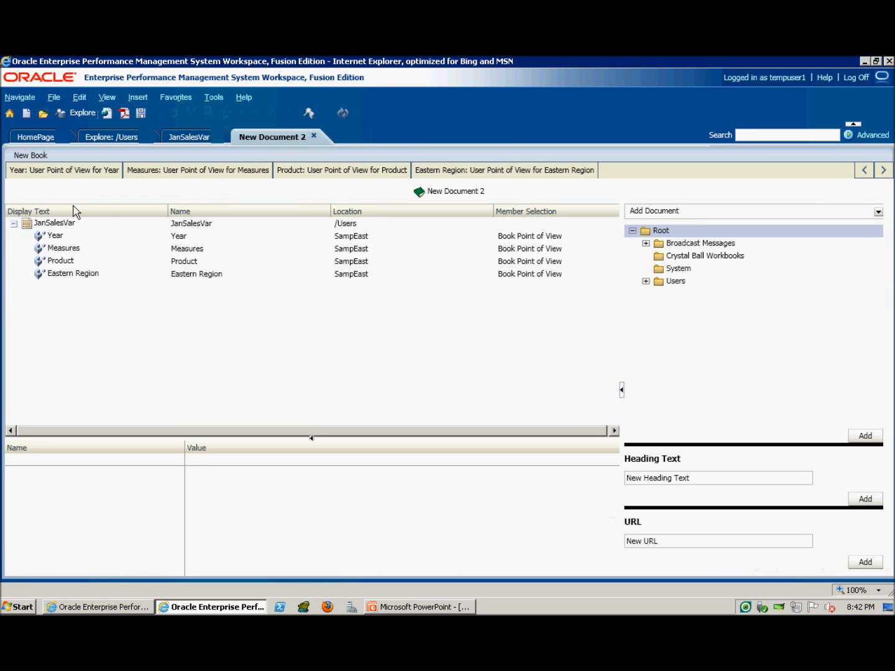
mouse_move(147, 231)
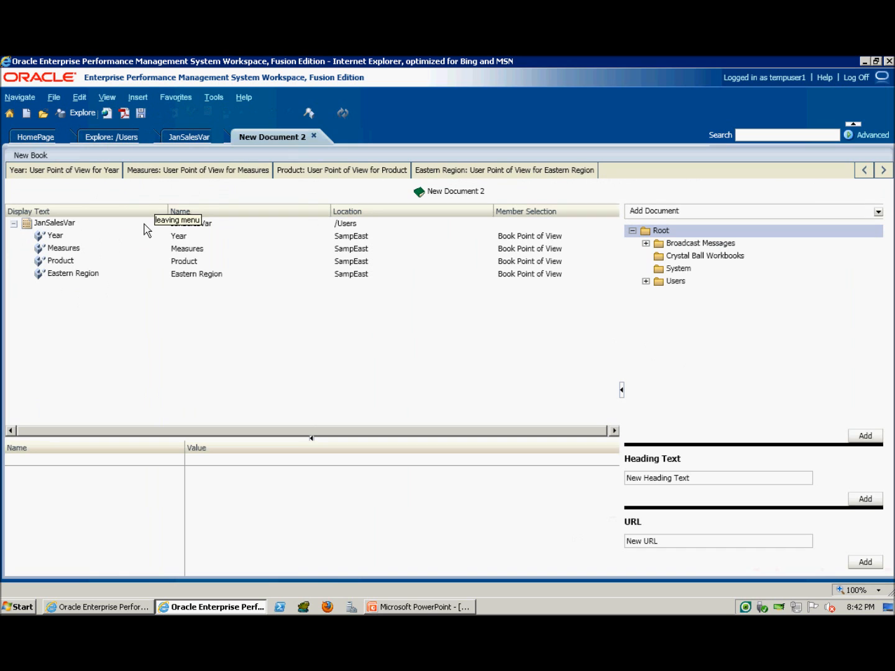
mouse_move(302, 147)
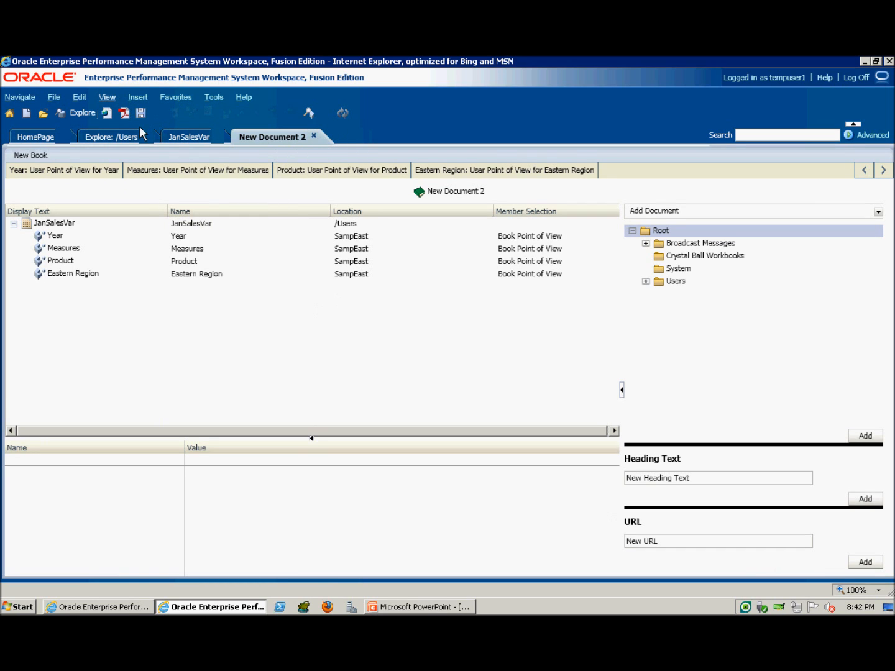
Save the new book as 'tempbook' in the Users folder
left_click(142, 112)
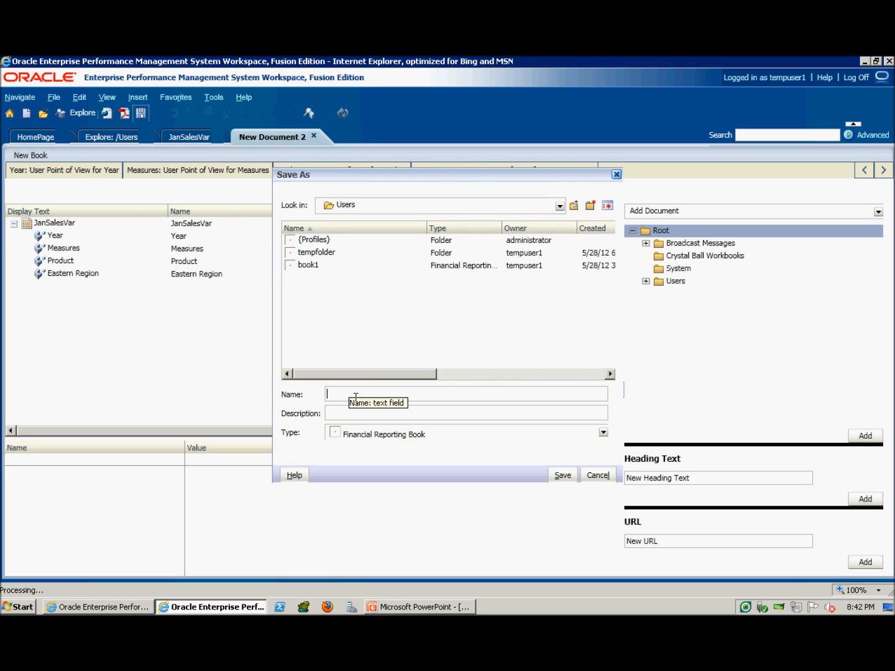
type("tempbook")
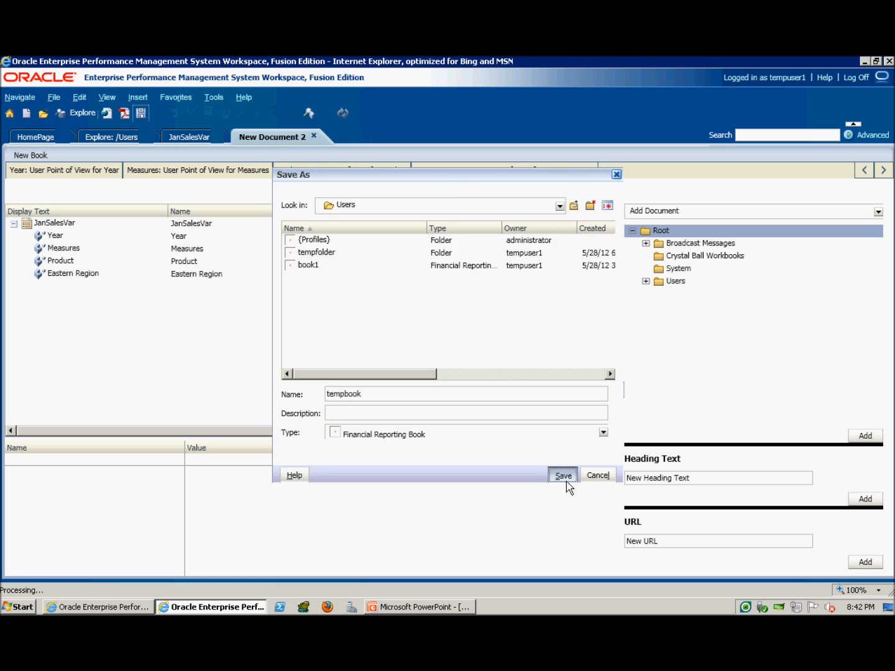
left_click(562, 475)
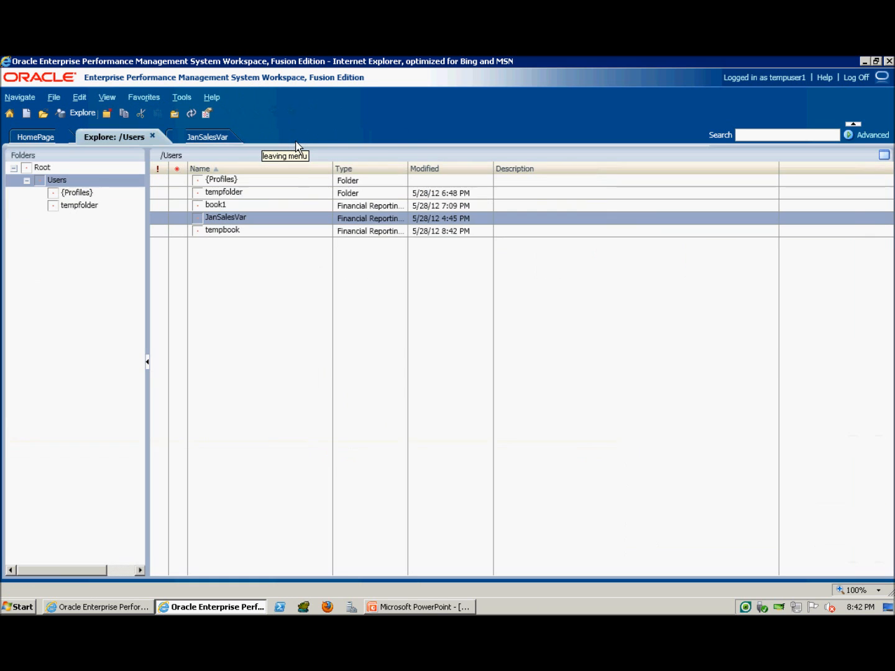
mouse_move(225, 221)
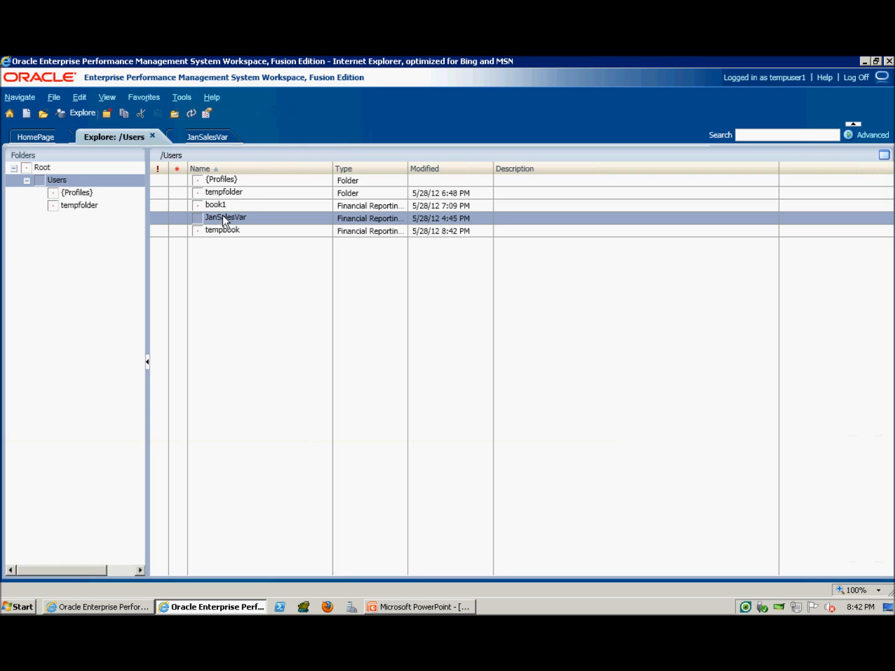
mouse_move(234, 243)
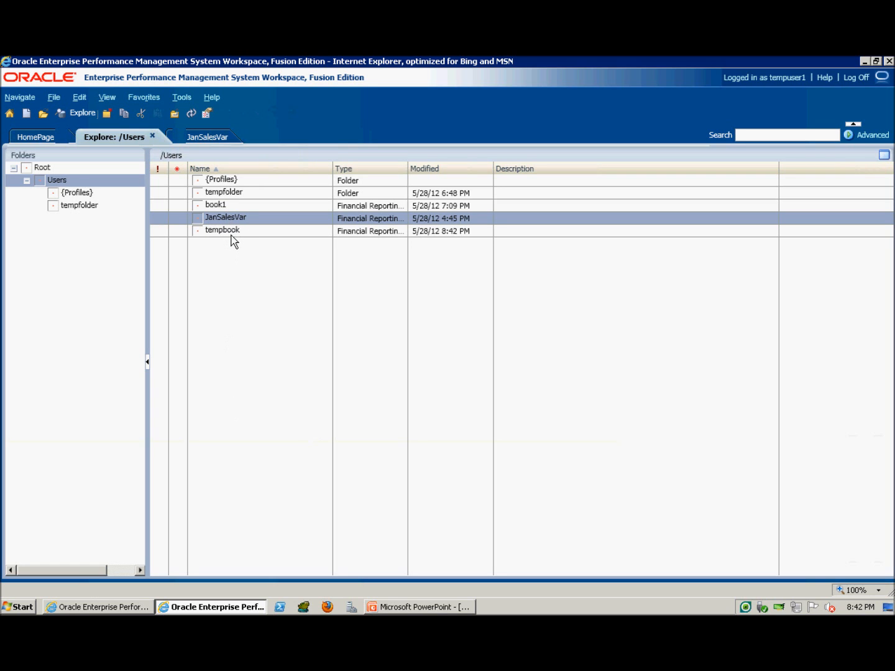
Open tempbook in the Editor, then open it as a Complete Book in PDF showing its table of contents
right_click(222, 230)
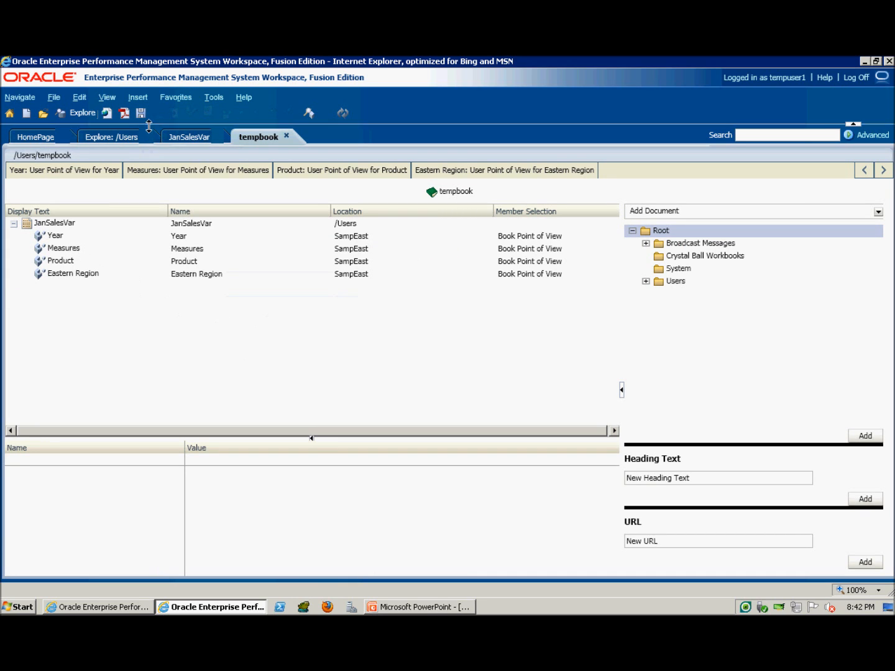
mouse_move(305, 154)
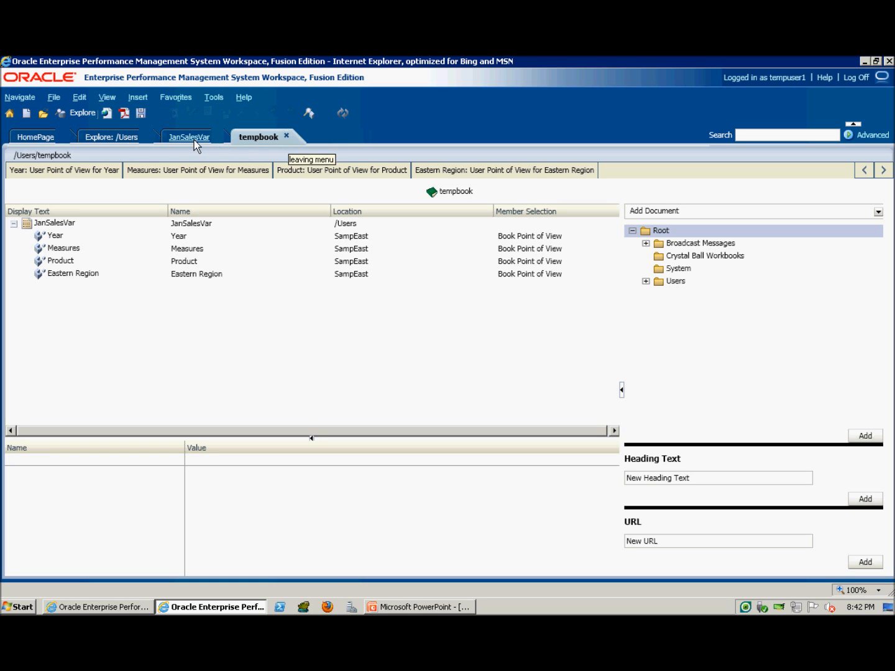
left_click(109, 136)
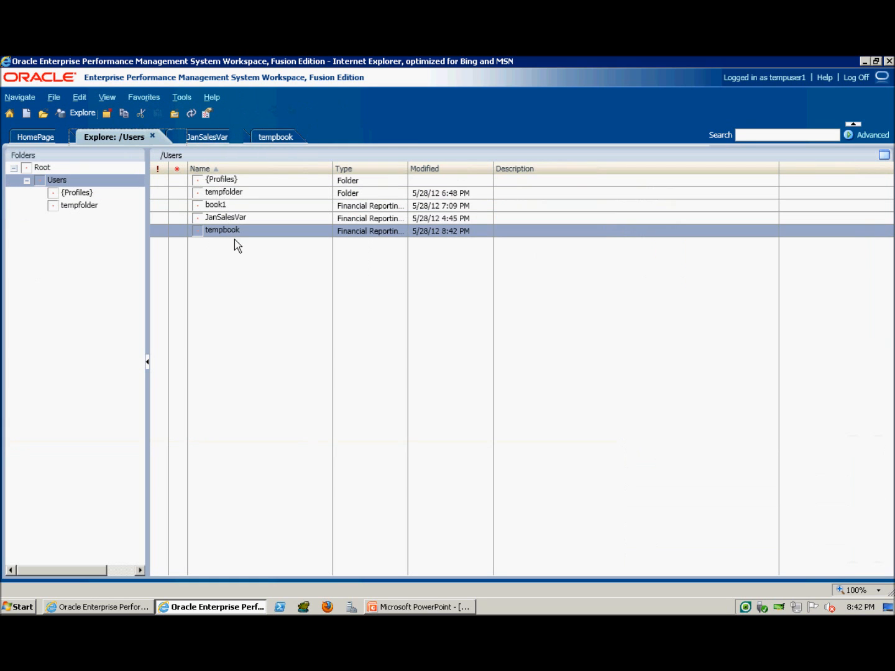
right_click(221, 229)
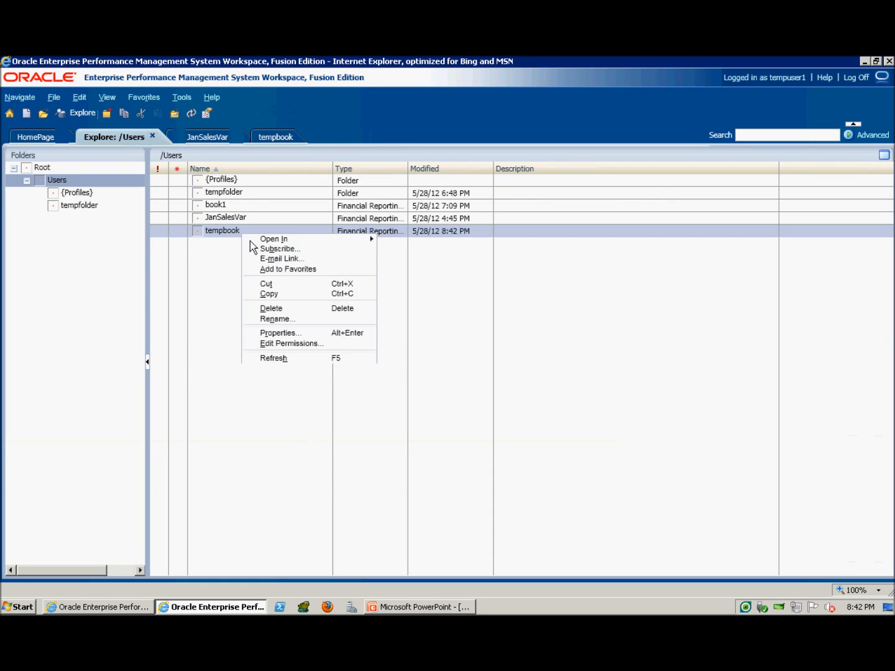
mouse_move(273, 239)
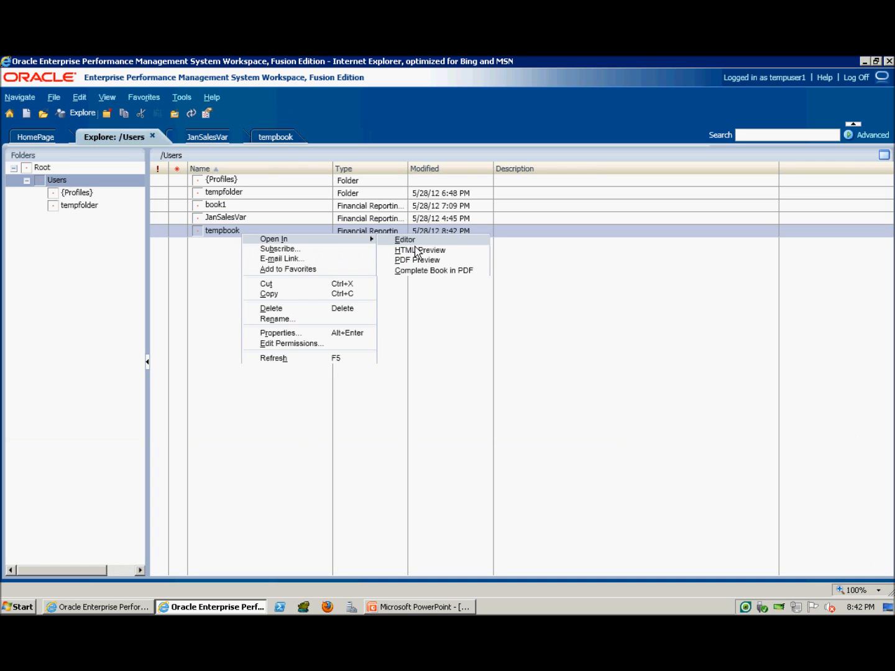
mouse_move(473, 286)
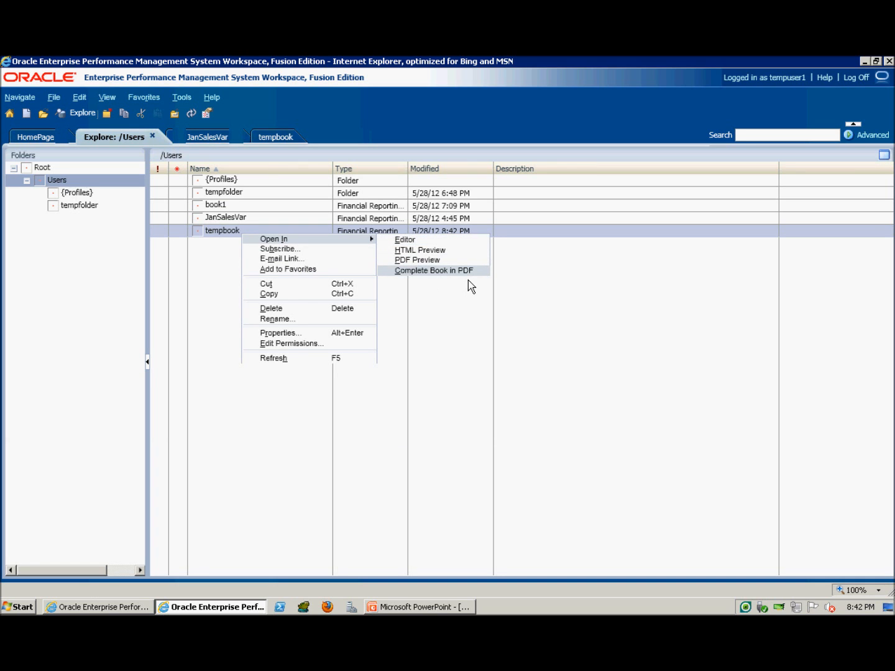
left_click(436, 271)
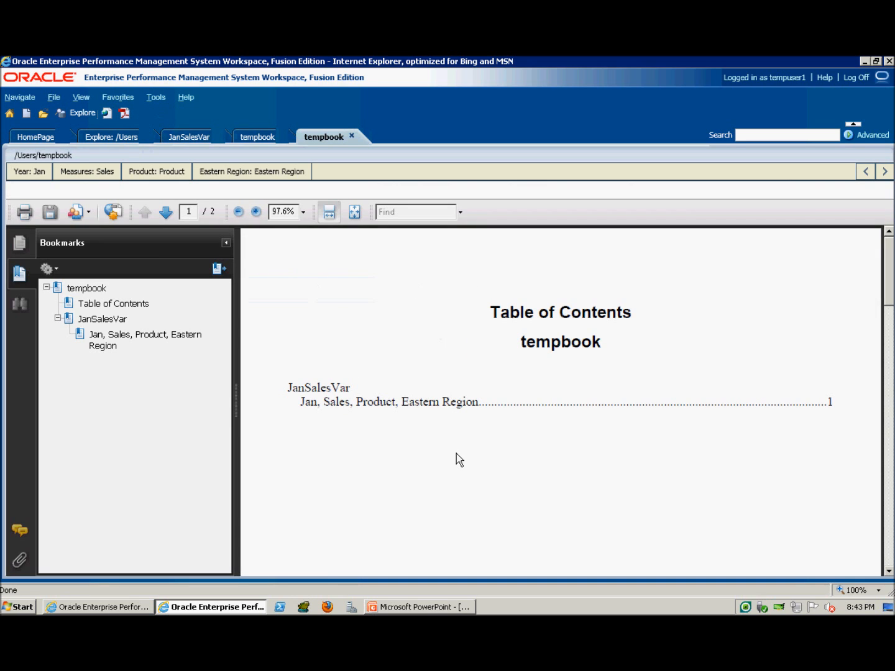
mouse_move(308, 335)
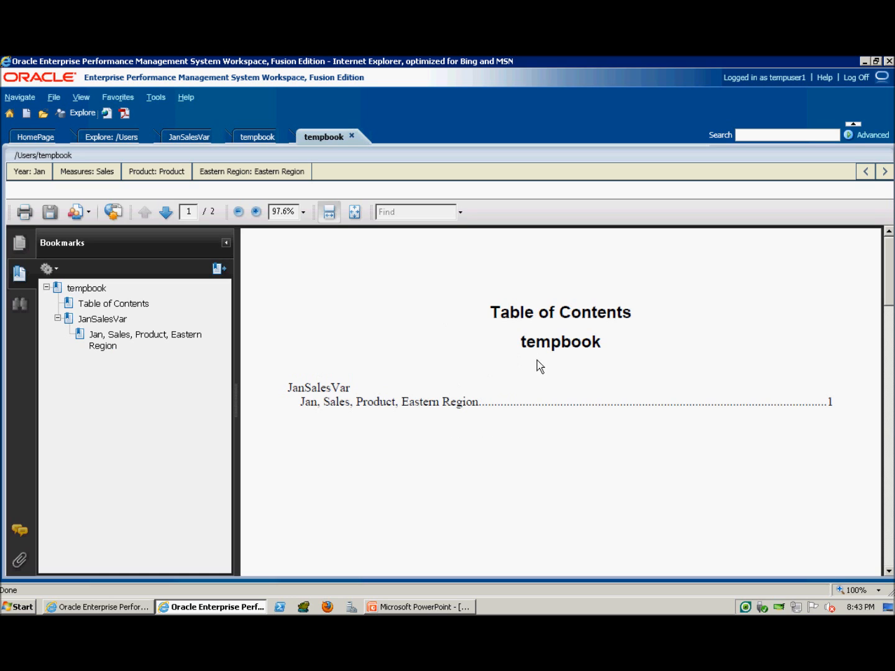
mouse_move(562, 398)
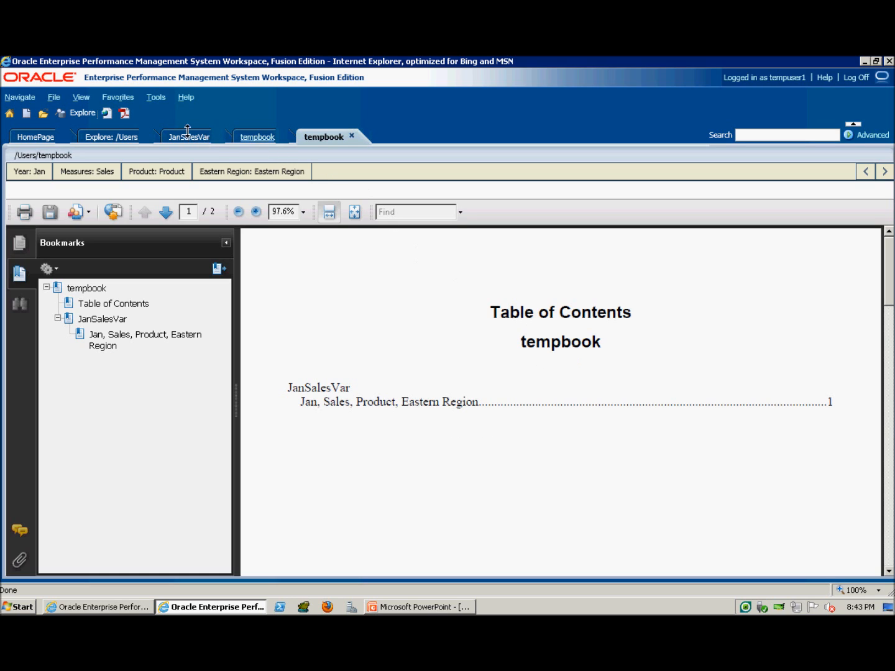
left_click(257, 137)
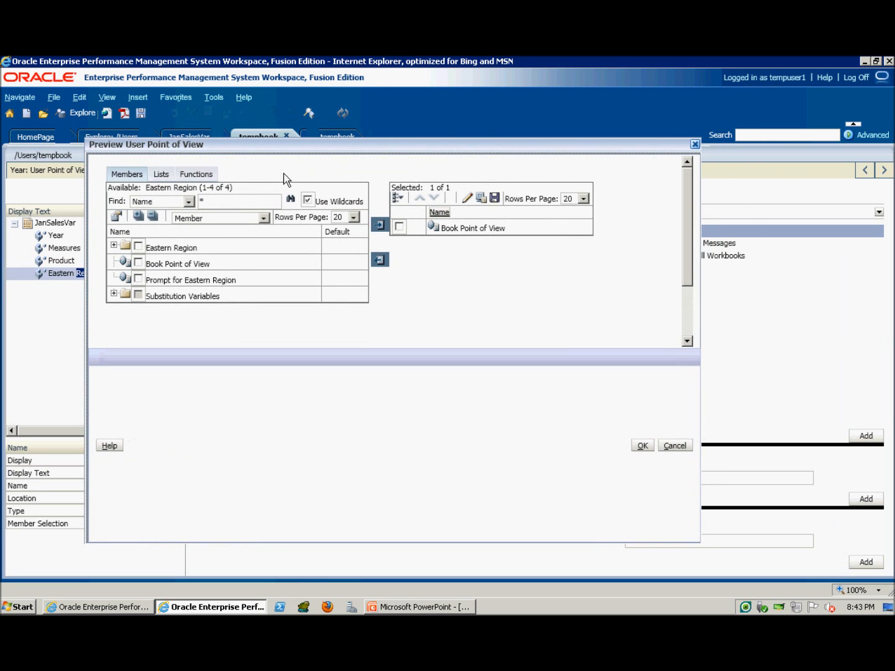
mouse_move(405, 239)
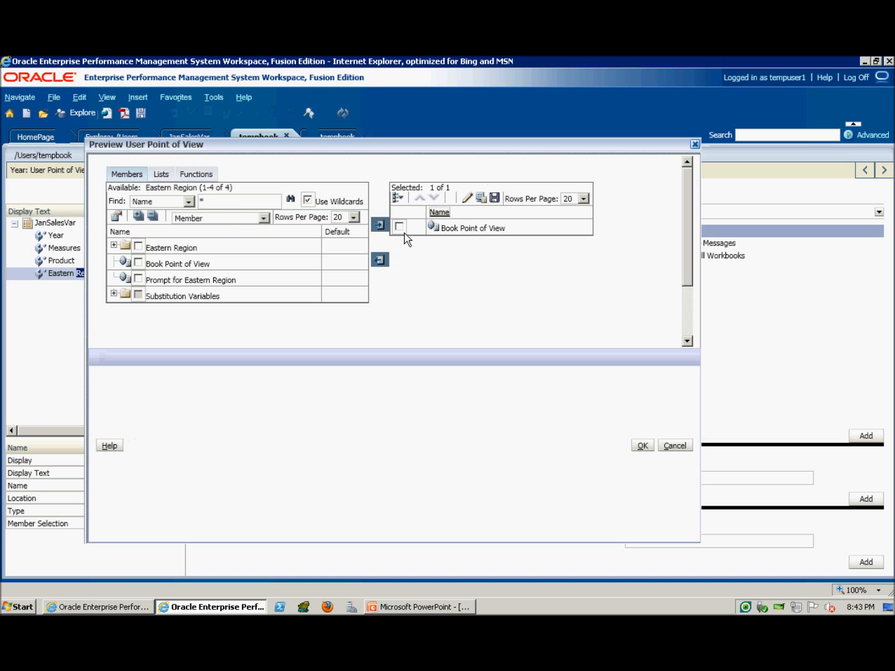
Replace Book Point of View with Children of Eastern Region, Inclusive, and apply the selection
left_click(379, 259)
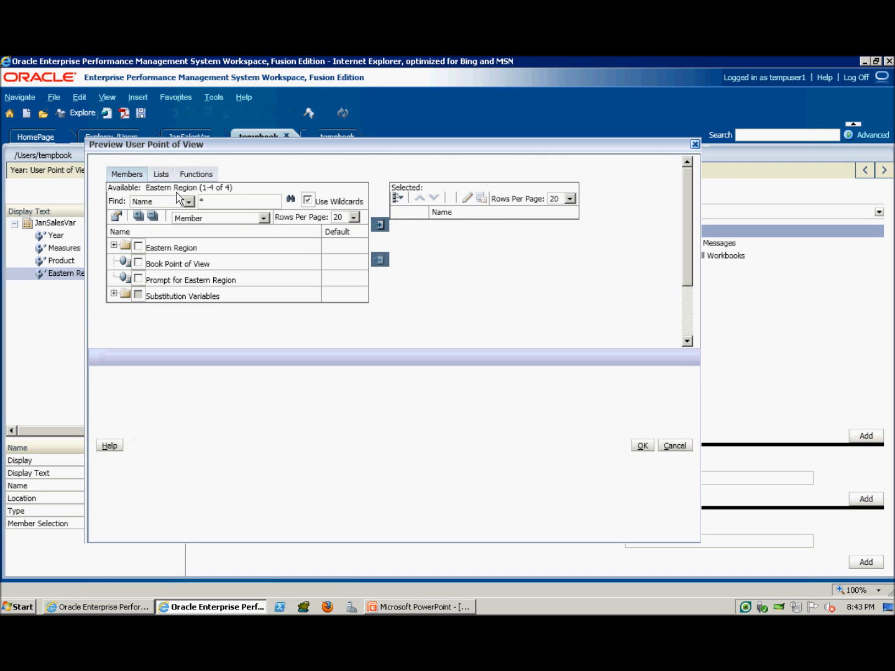
left_click(196, 174)
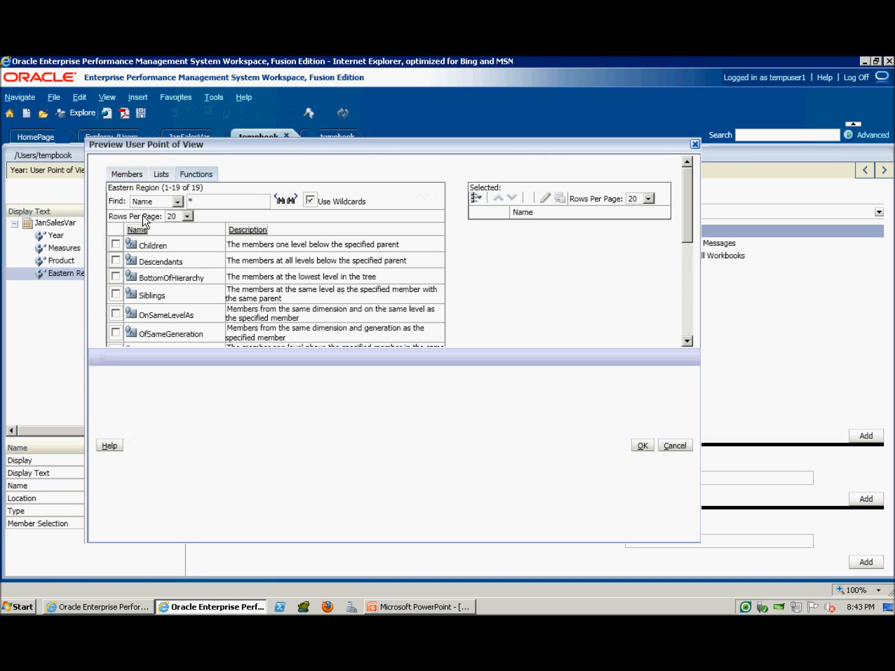
left_click(115, 244)
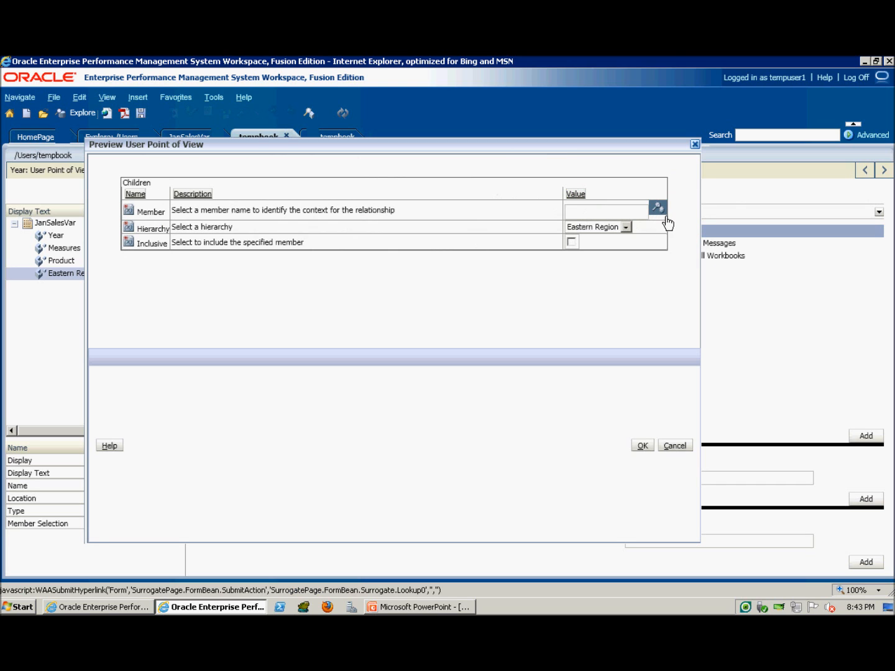
left_click(656, 207)
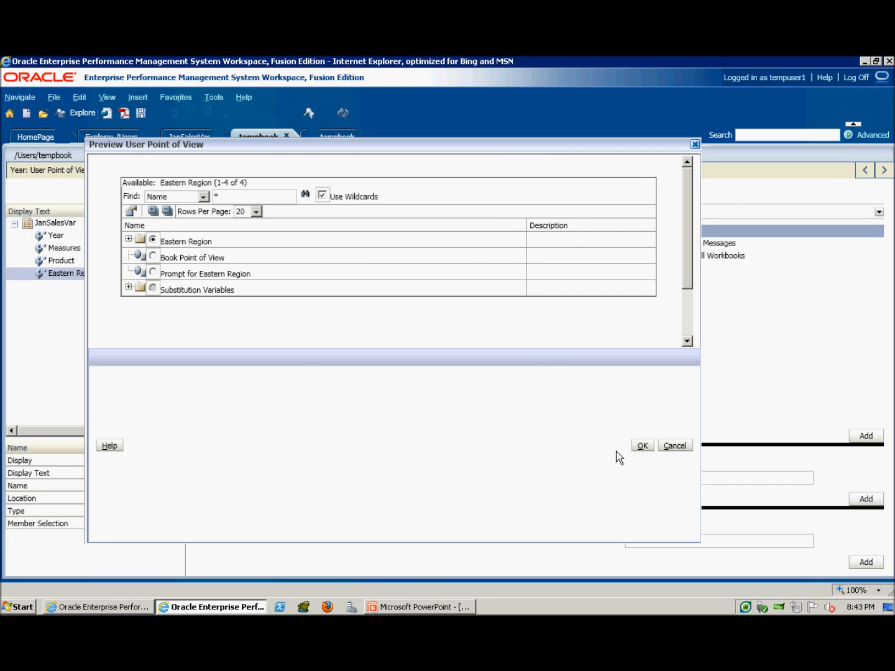
left_click(128, 238)
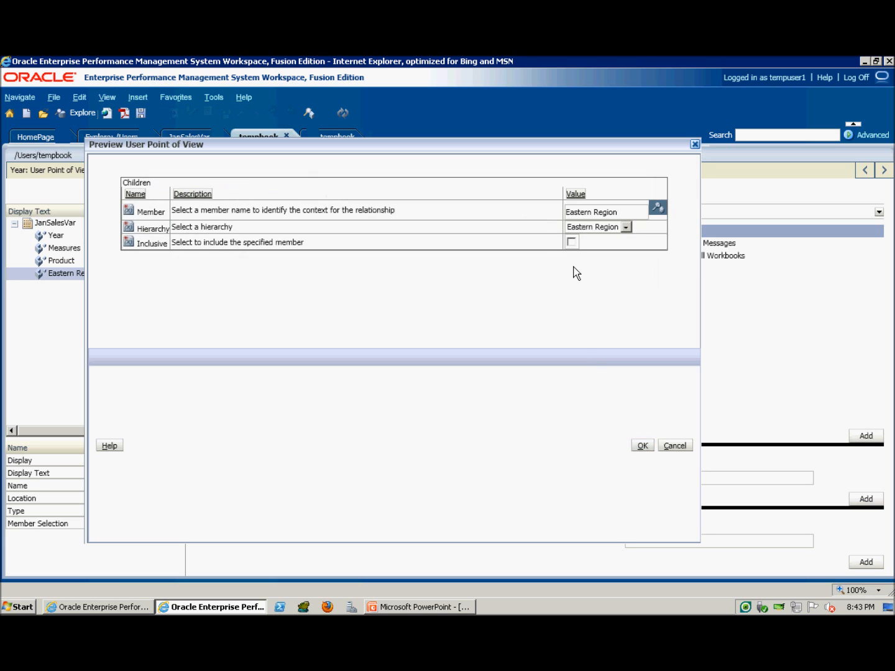
mouse_move(579, 256)
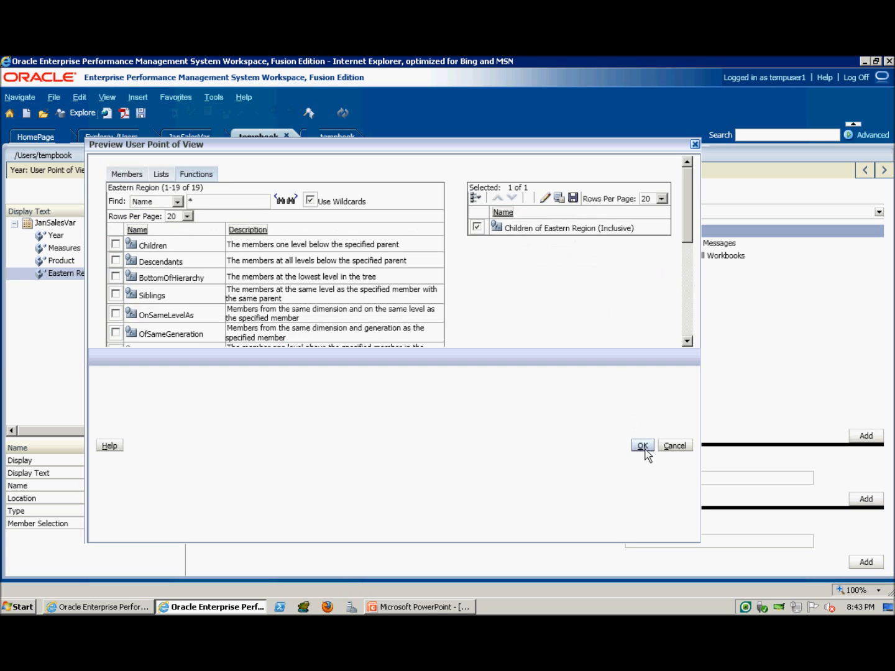
left_click(641, 445)
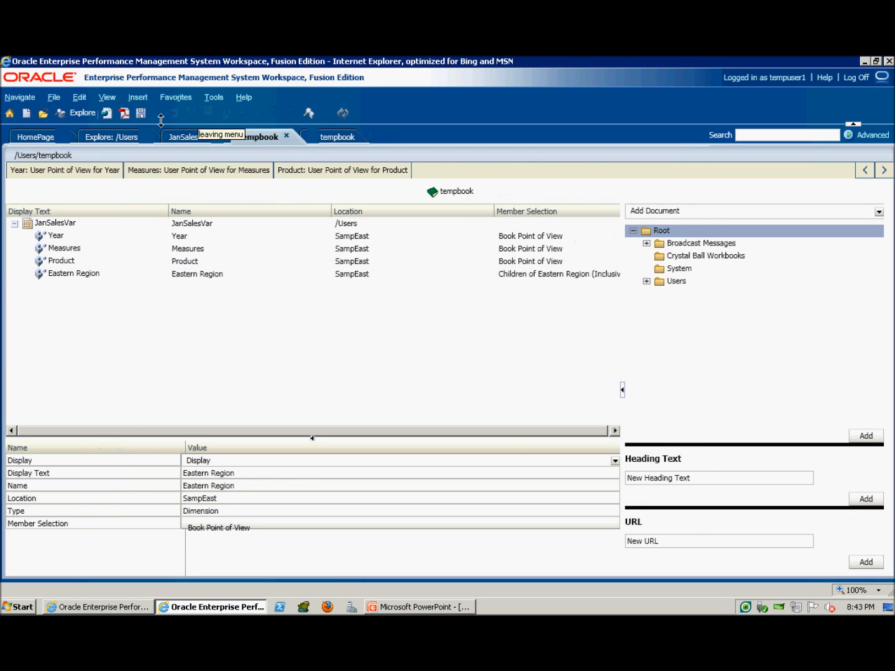
mouse_move(142, 113)
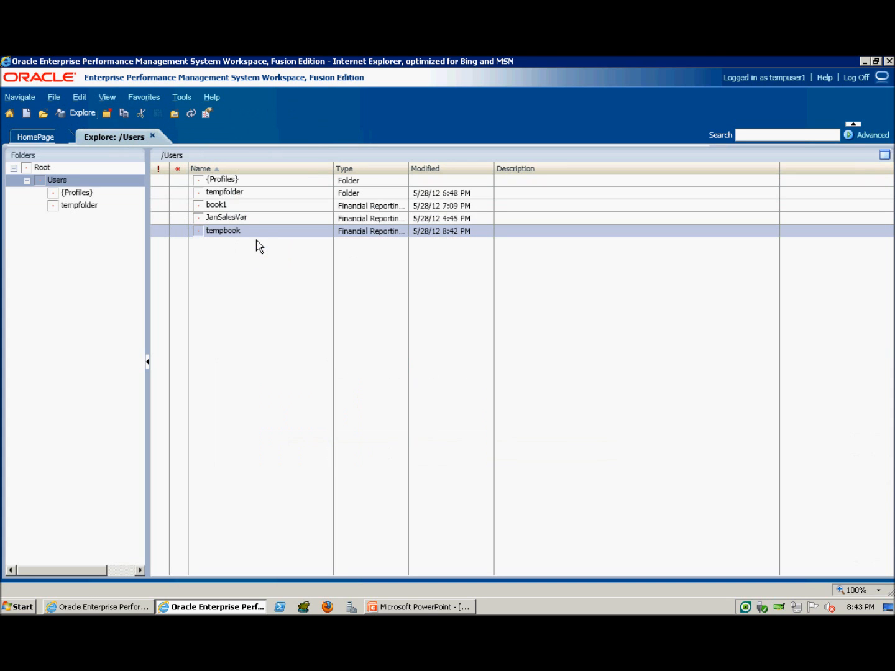
Preview tempbook as a PDF, page through Eastern Region and its five states, then return to Users
right_click(223, 231)
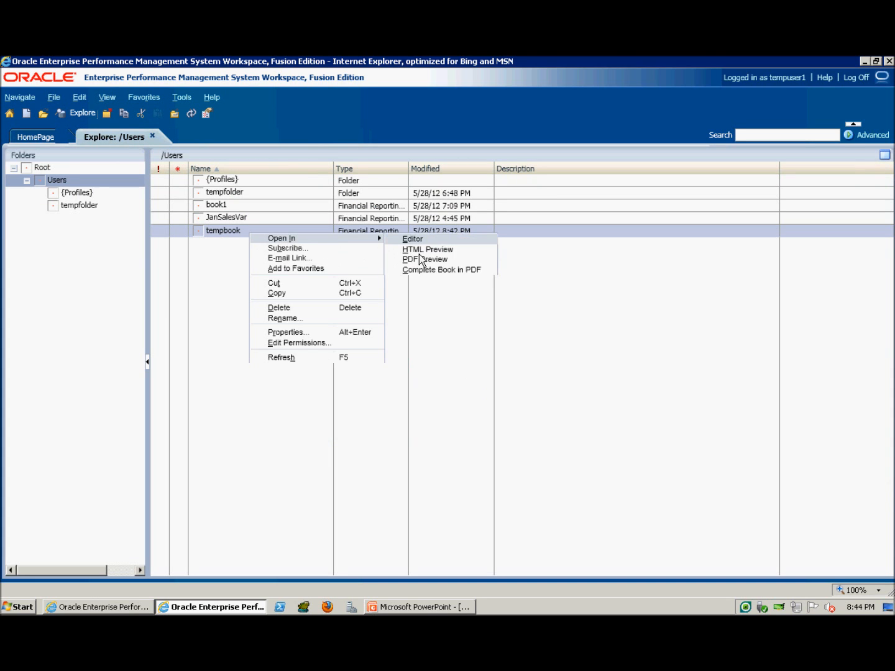
left_click(412, 238)
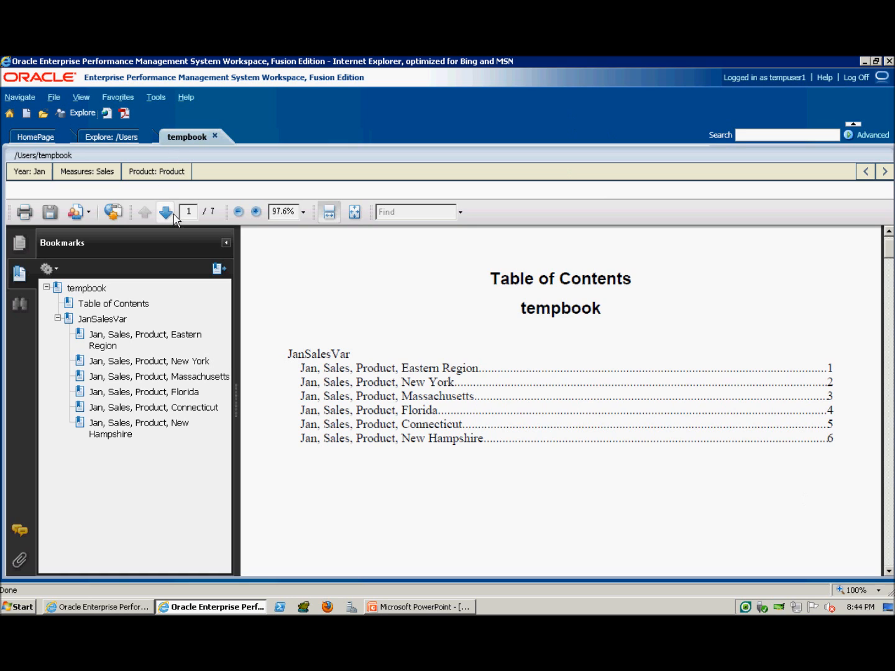
left_click(165, 211)
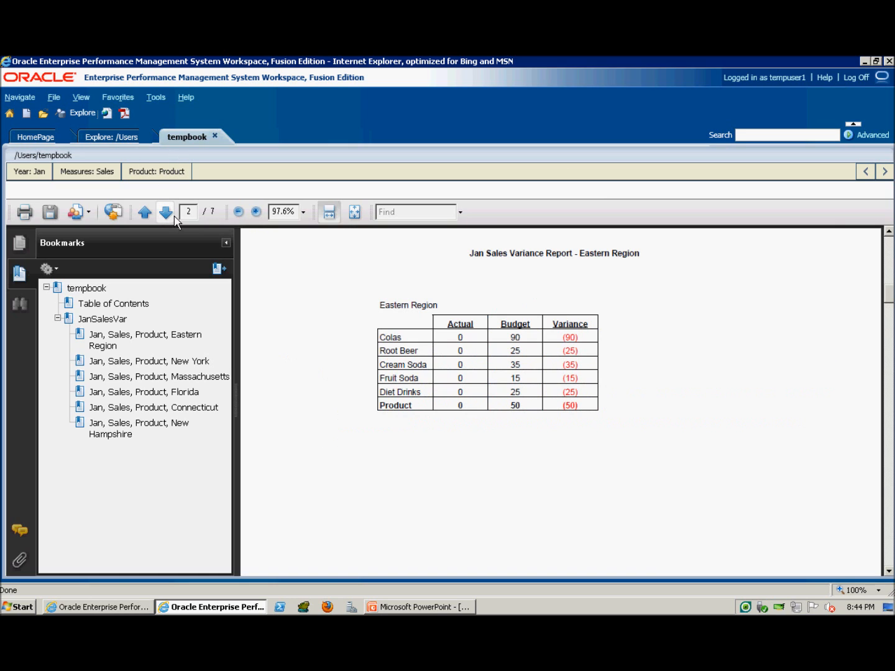
left_click(165, 211)
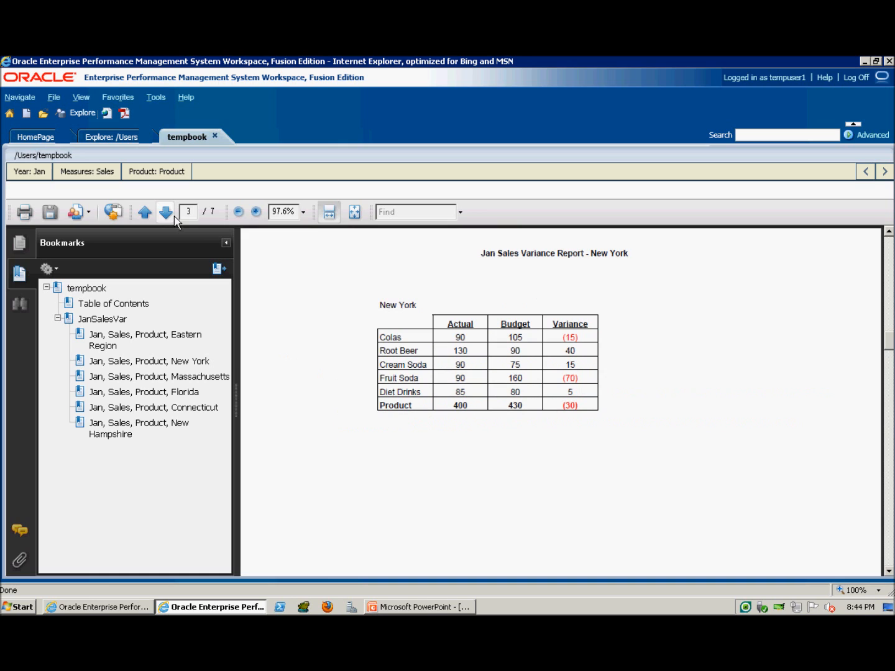
left_click(165, 211)
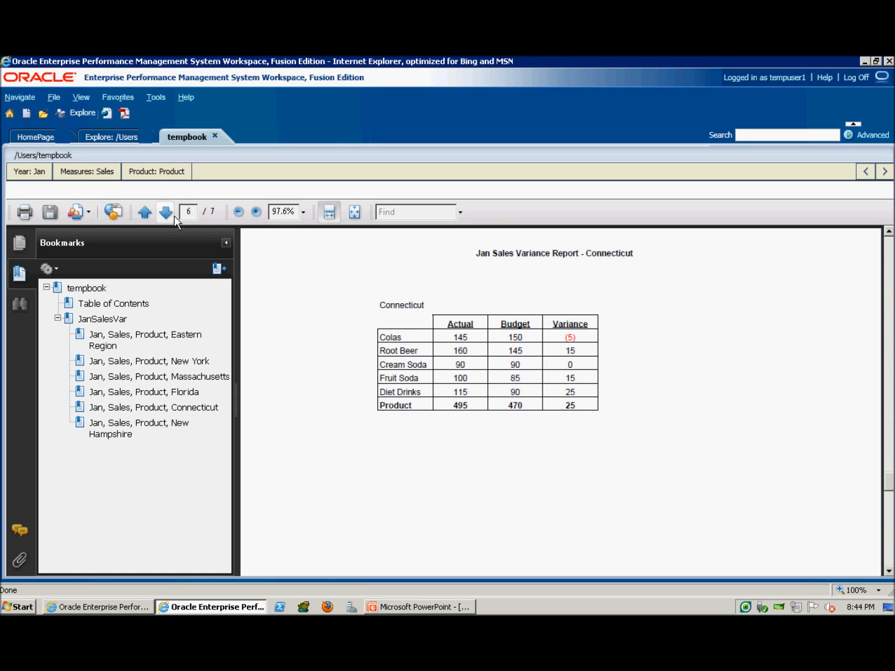
left_click(166, 211)
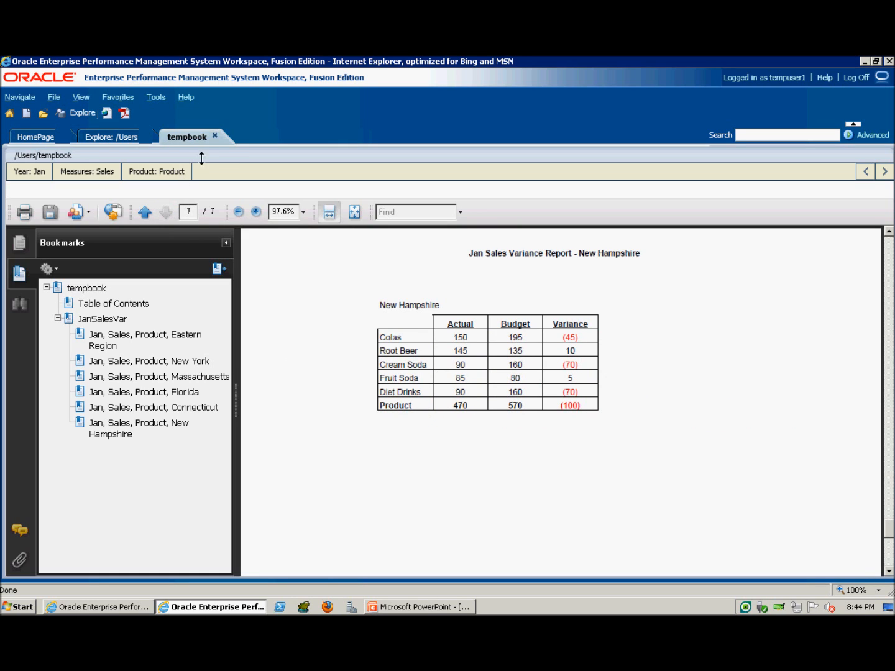
left_click(111, 137)
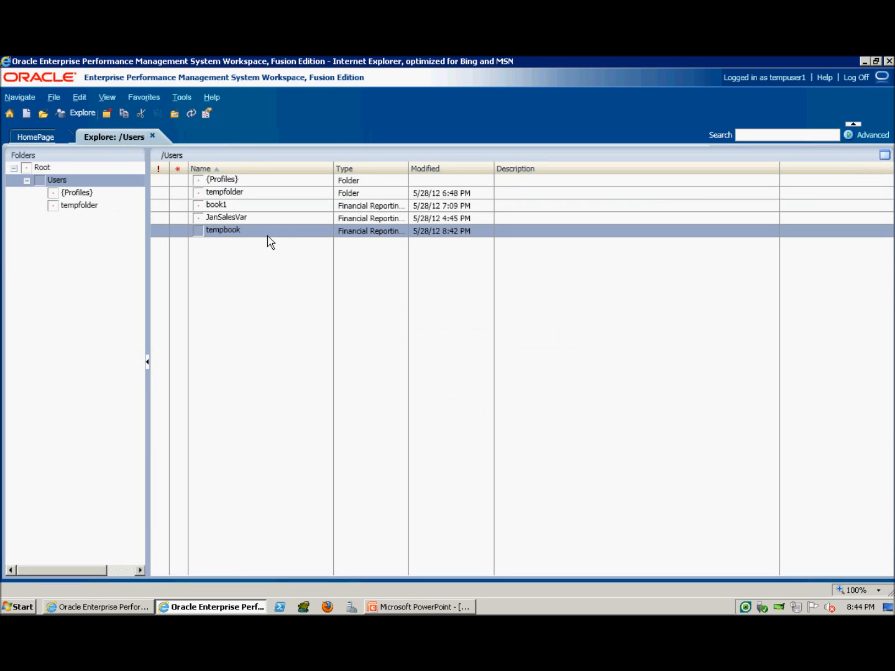
Open tempbook in the Editor and start inserting another document
right_click(223, 230)
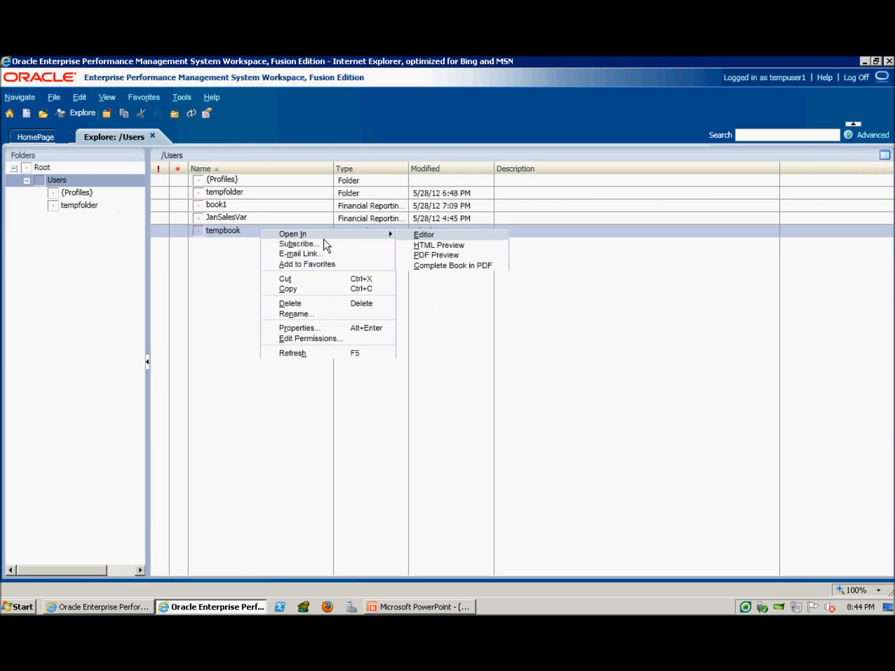
mouse_move(444, 247)
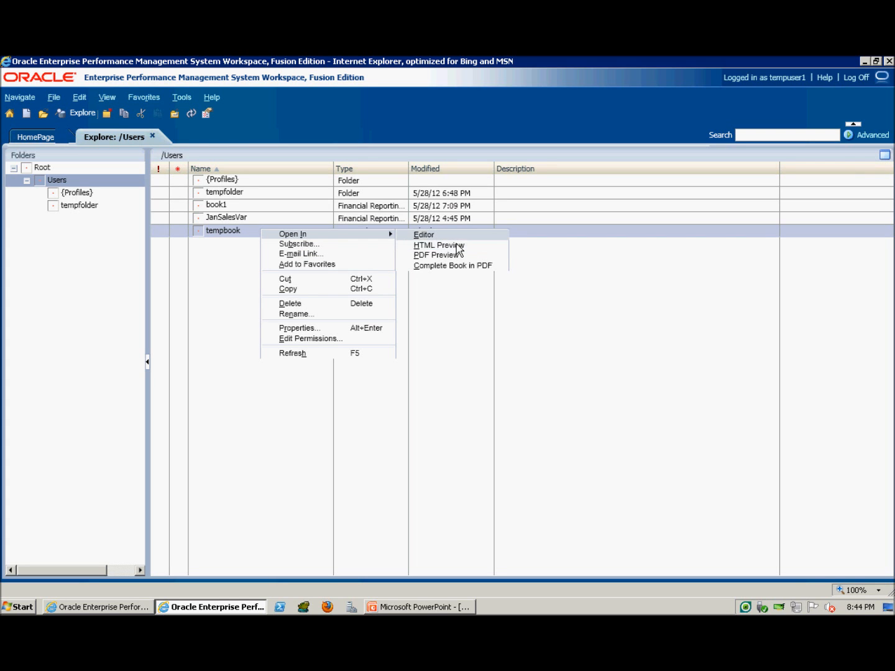
left_click(425, 234)
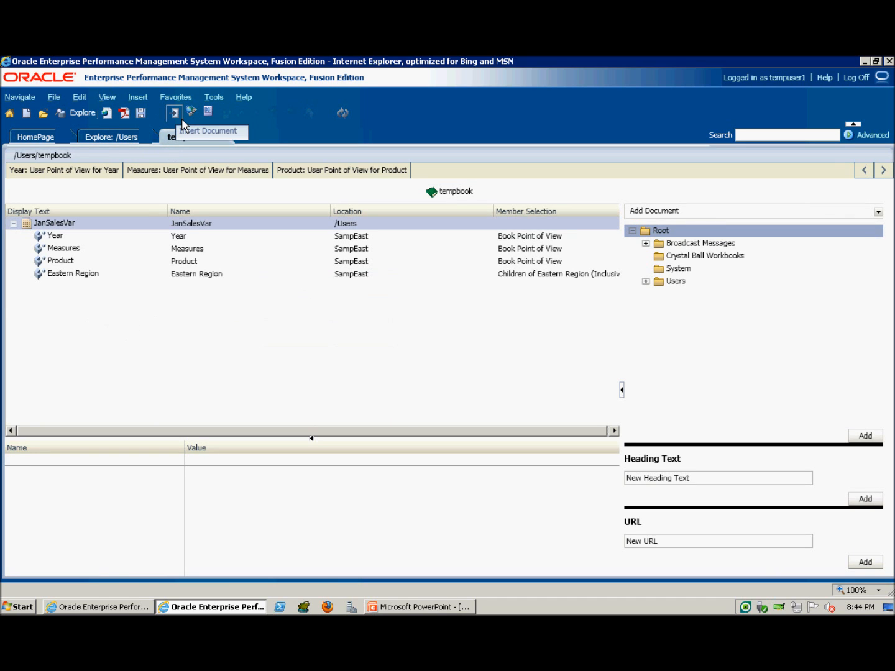
left_click(174, 112)
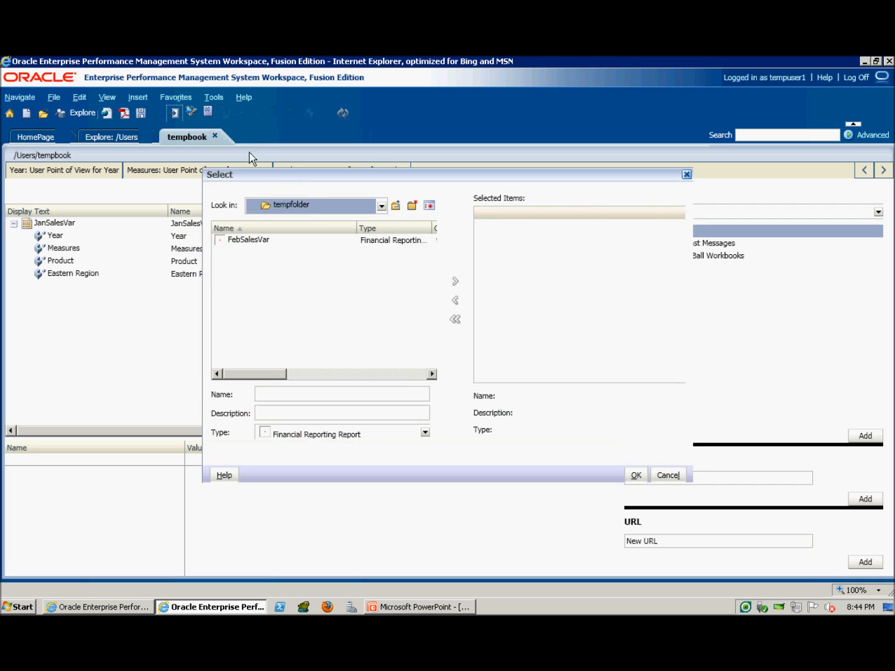
Insert the FebSalesVar report from tempfolder into tempbook
left_click(248, 240)
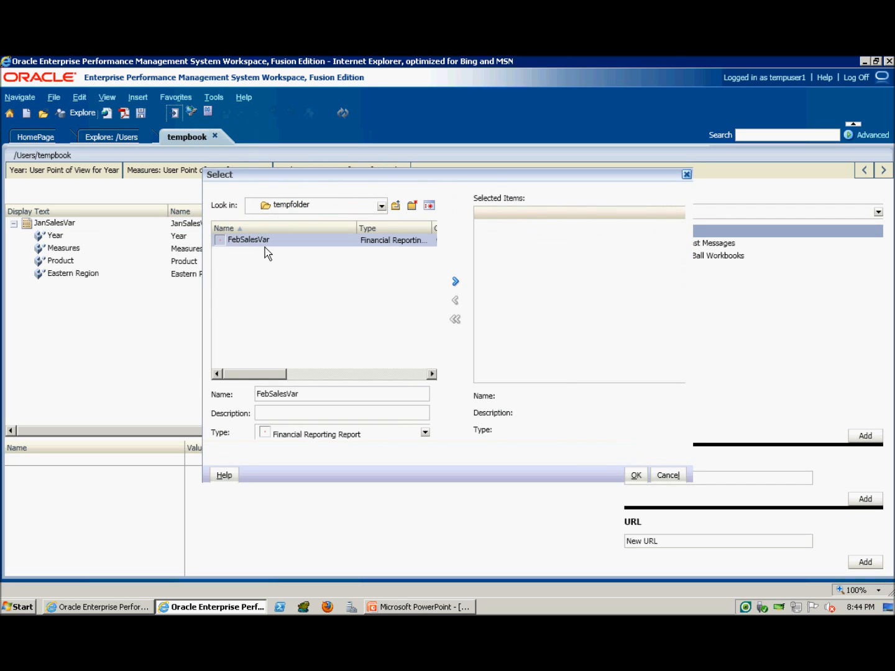
left_click(455, 281)
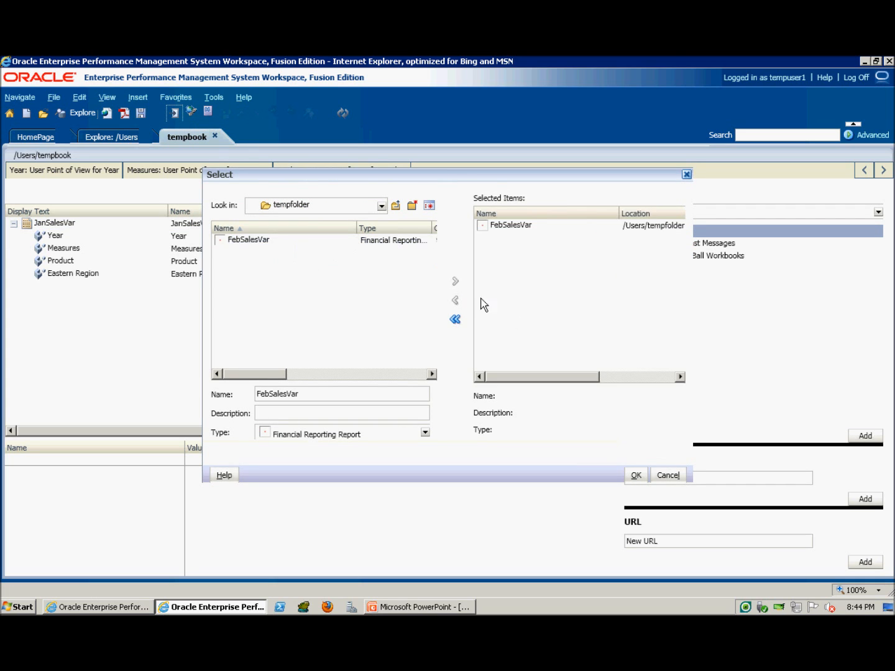
left_click(635, 475)
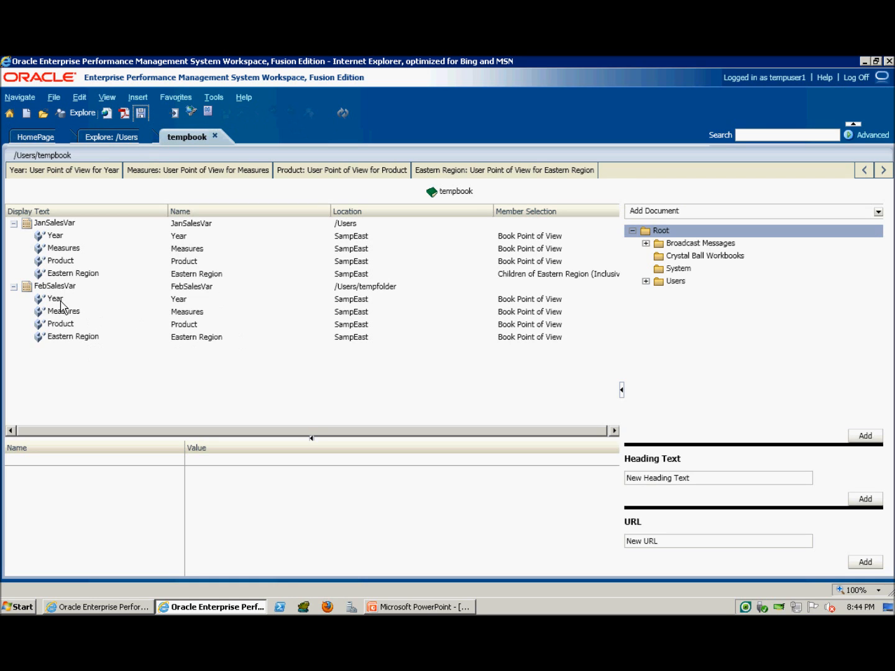
Move FebSalesVar above JanSalesVar and select its Eastern Region member selection for editing
left_click(55, 285)
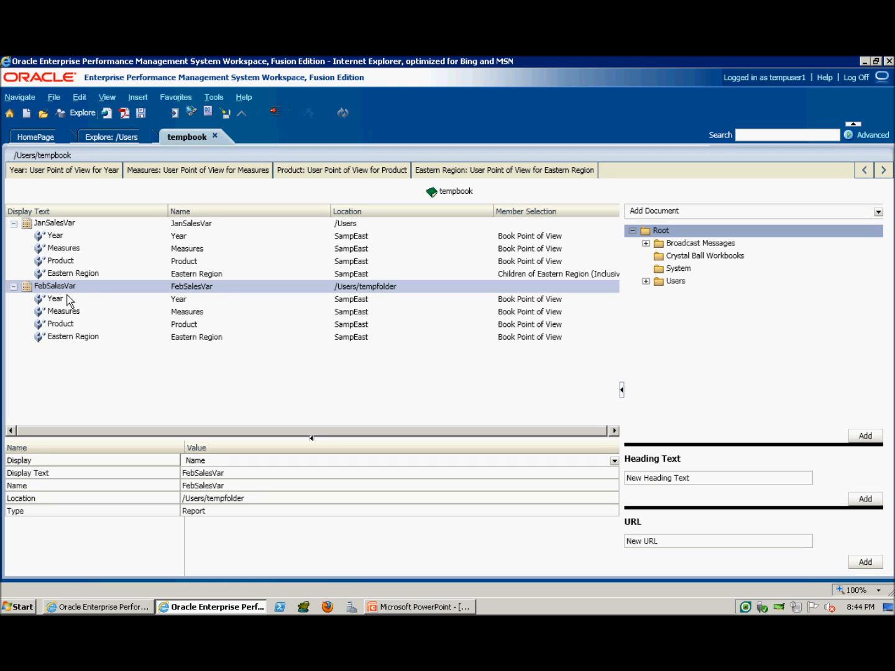
right_click(54, 286)
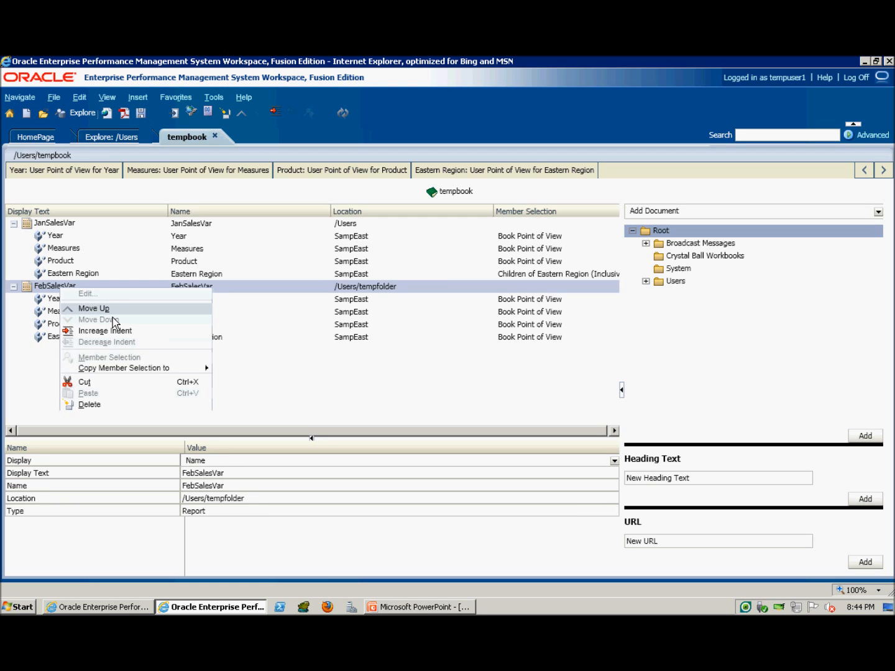
left_click(93, 308)
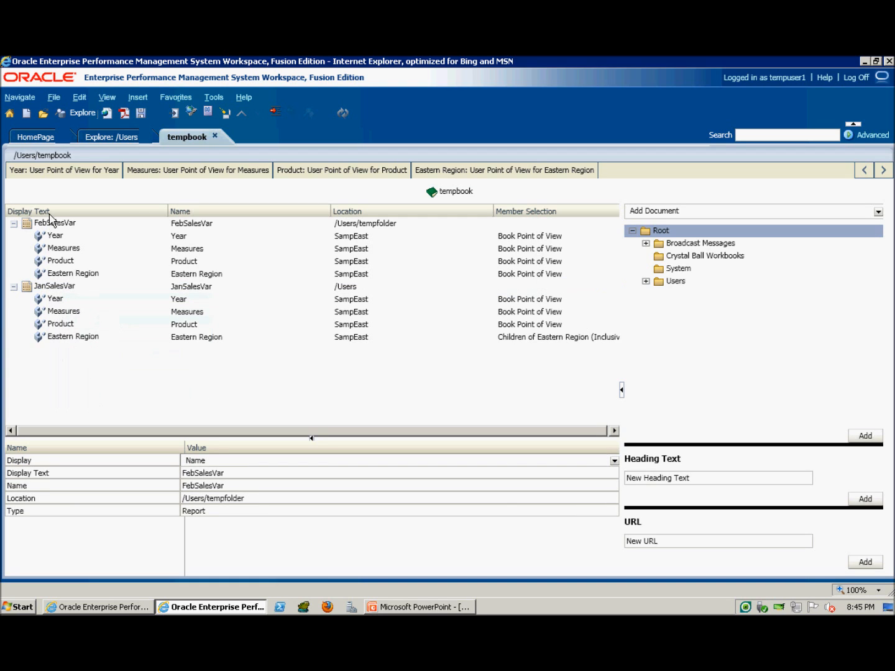
left_click(72, 274)
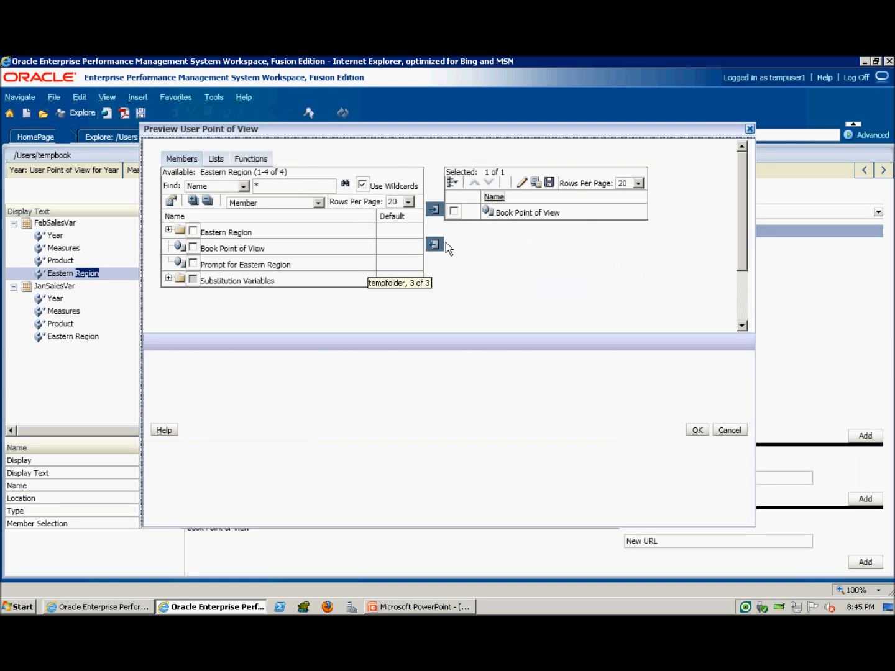
Replace Book Point of View with the Children function using Eastern Region as the parent member
left_click(454, 212)
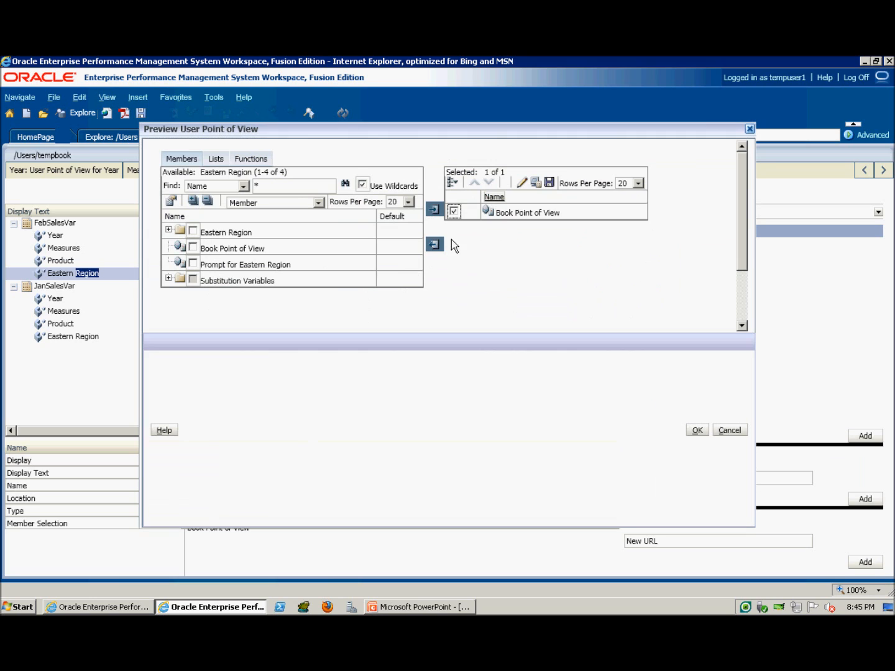
left_click(434, 244)
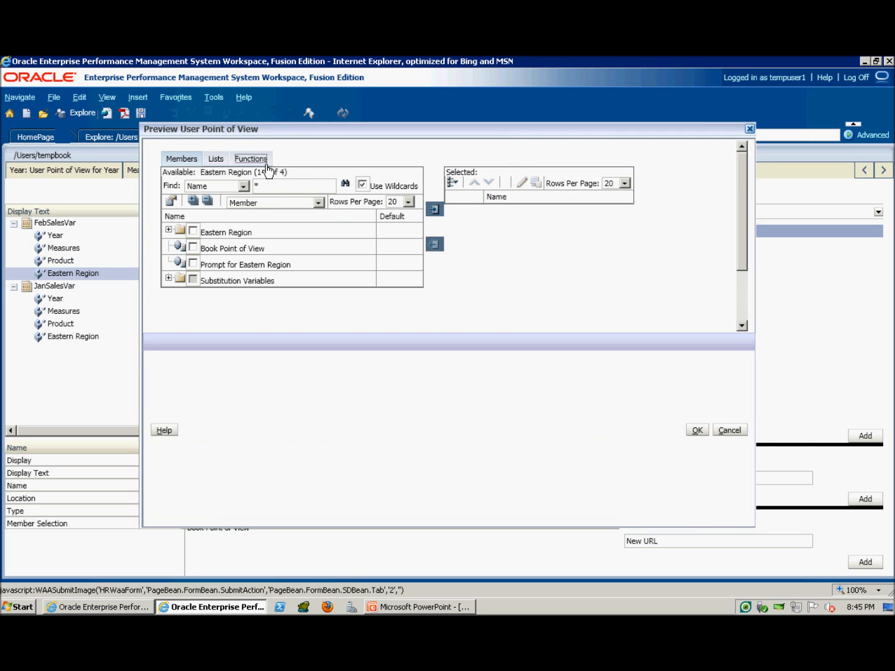
left_click(251, 159)
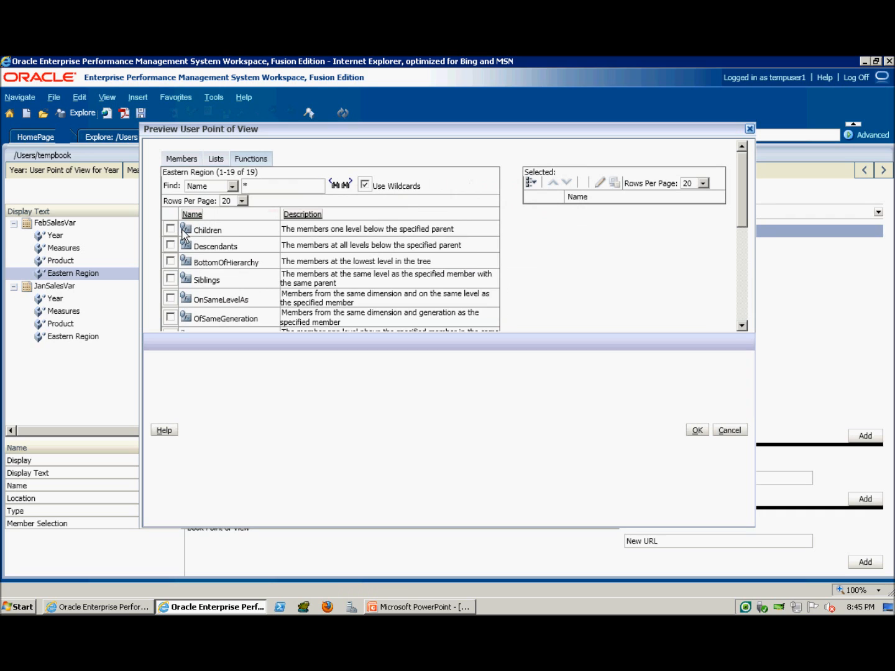
left_click(171, 228)
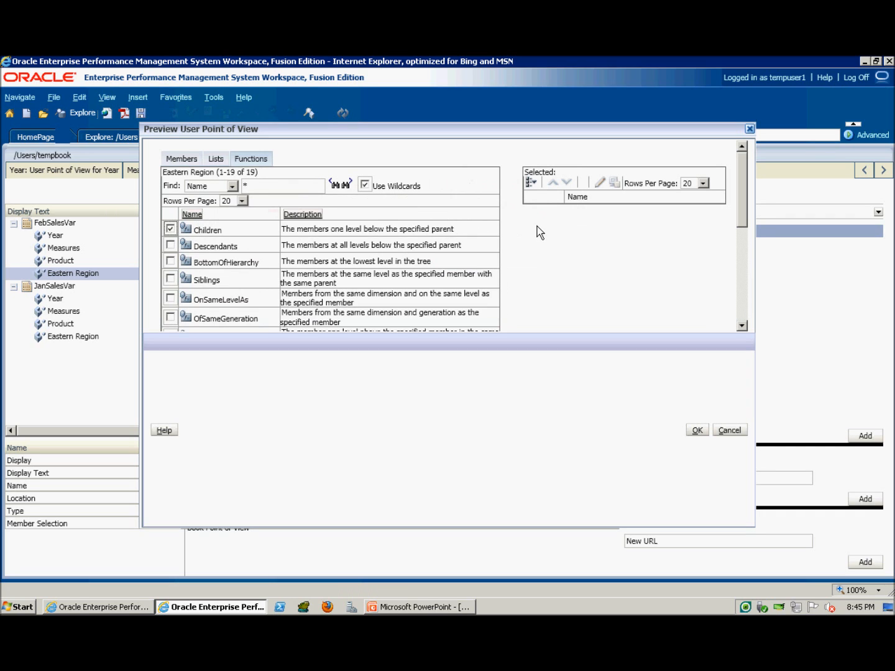
mouse_move(733, 229)
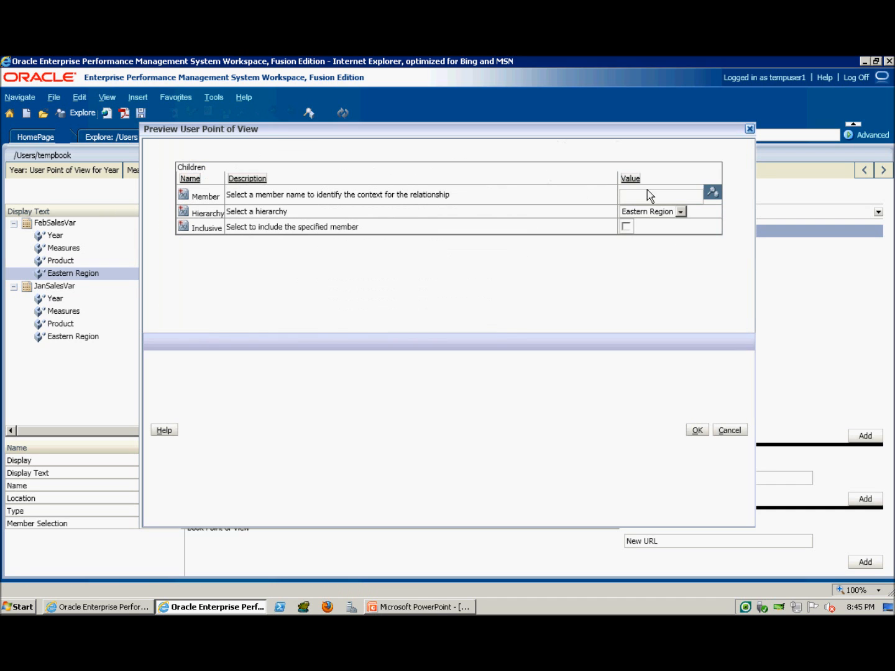
left_click(712, 194)
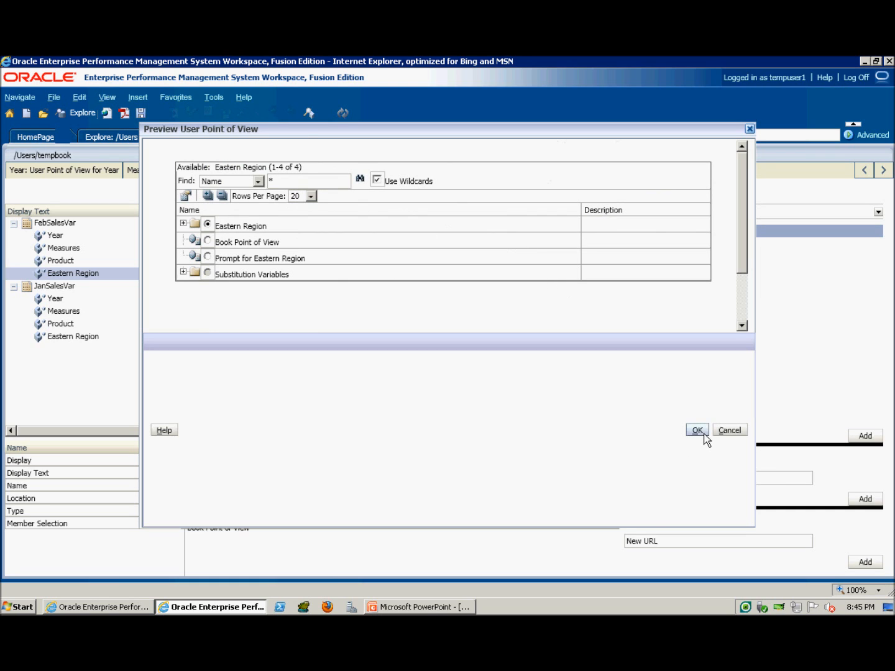
left_click(696, 430)
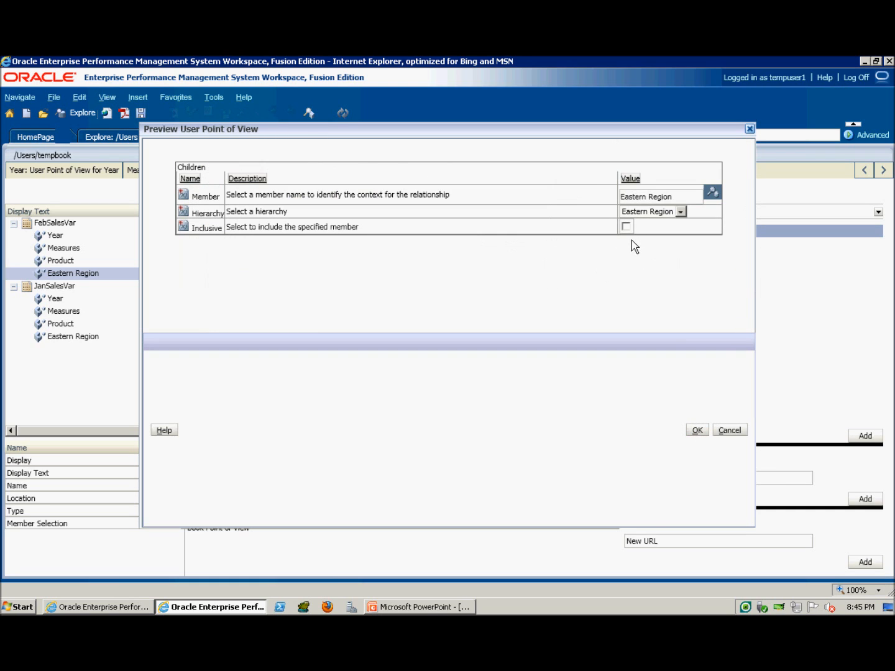
left_click(625, 226)
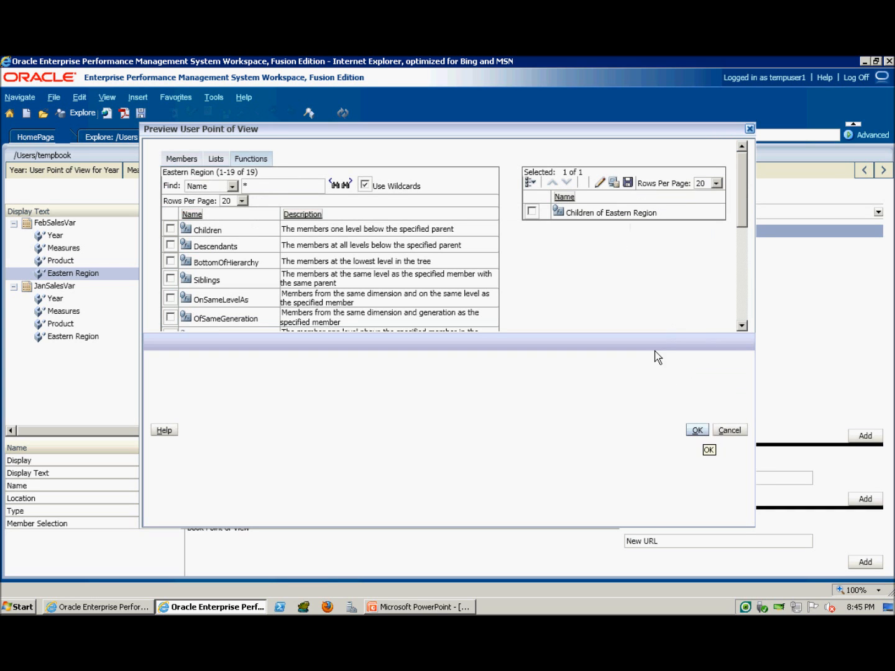
Reopen the Children of Eastern Region settings and make the selection Inclusive
left_click(532, 211)
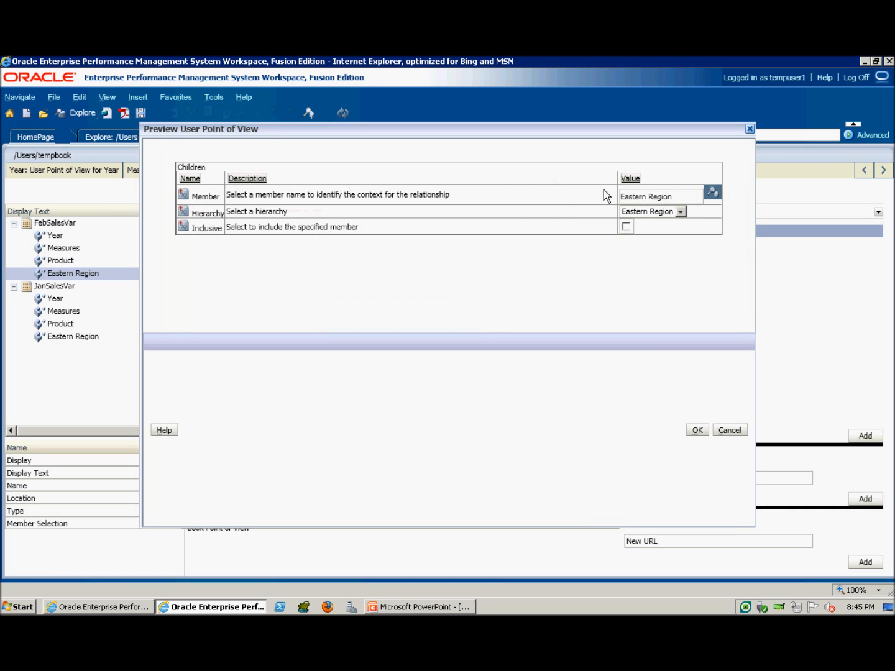
left_click(627, 226)
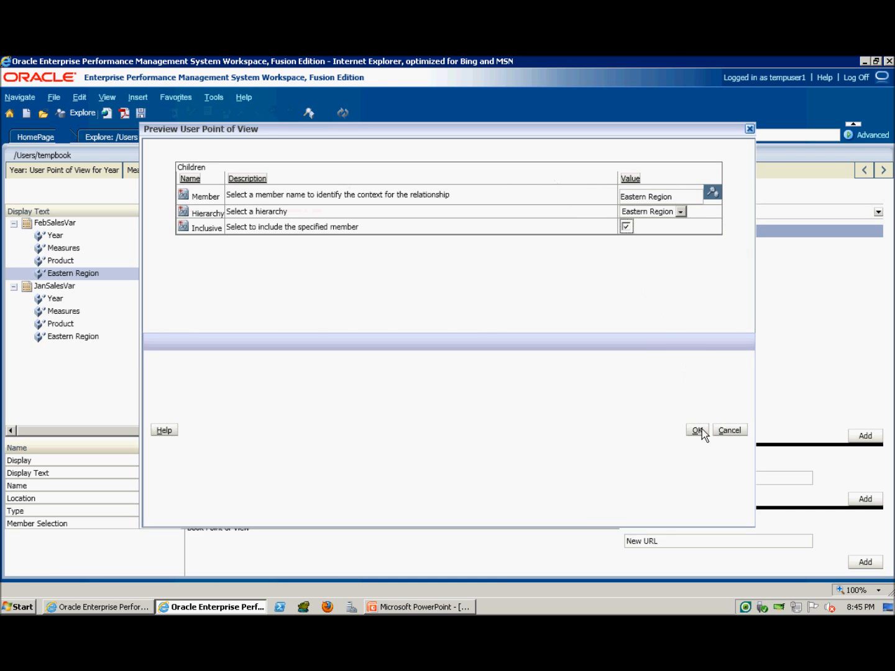
left_click(696, 430)
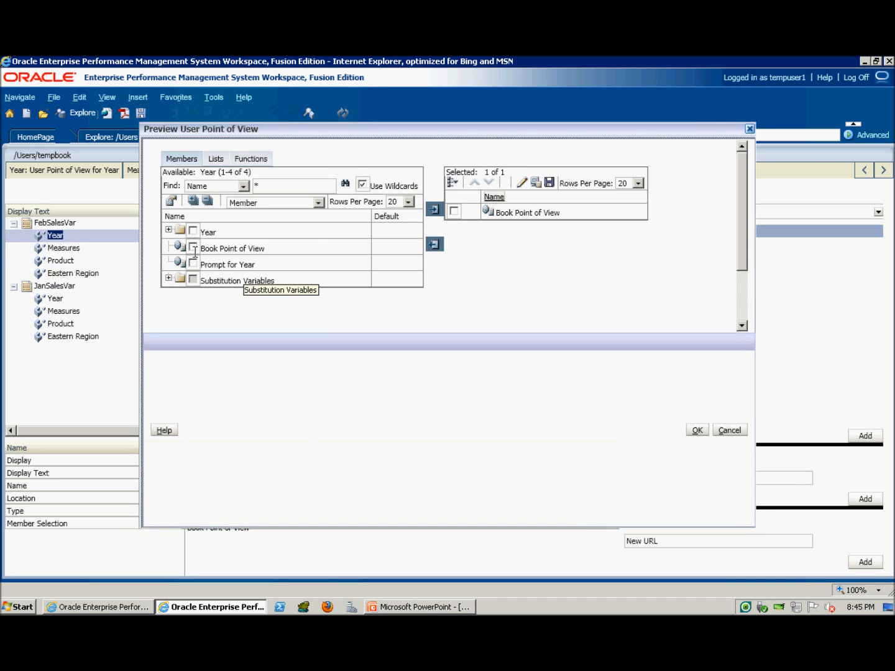
Select Feb under Year > Qtr1 as FebSalesVar's Year member and confirm
left_click(168, 230)
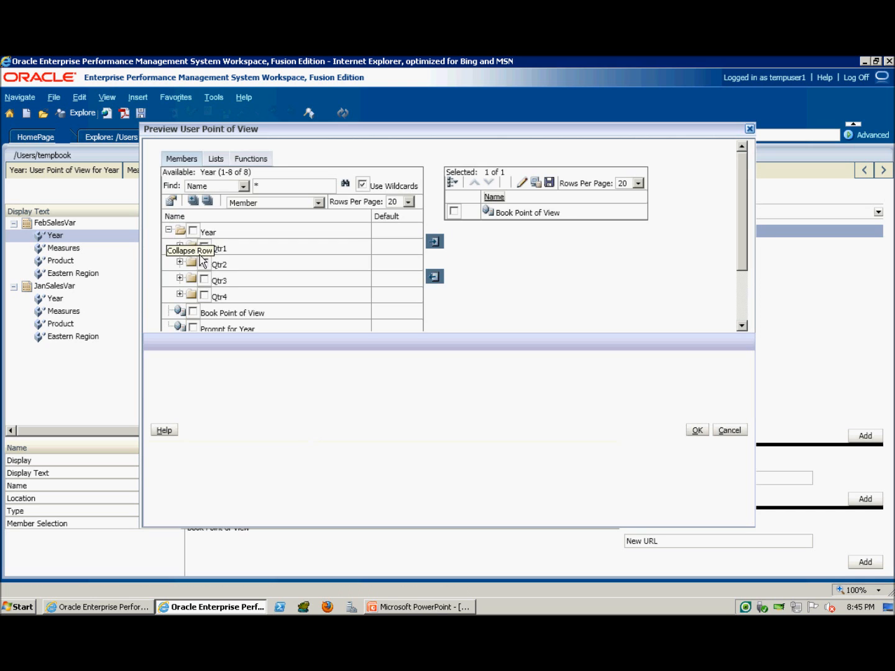
left_click(181, 248)
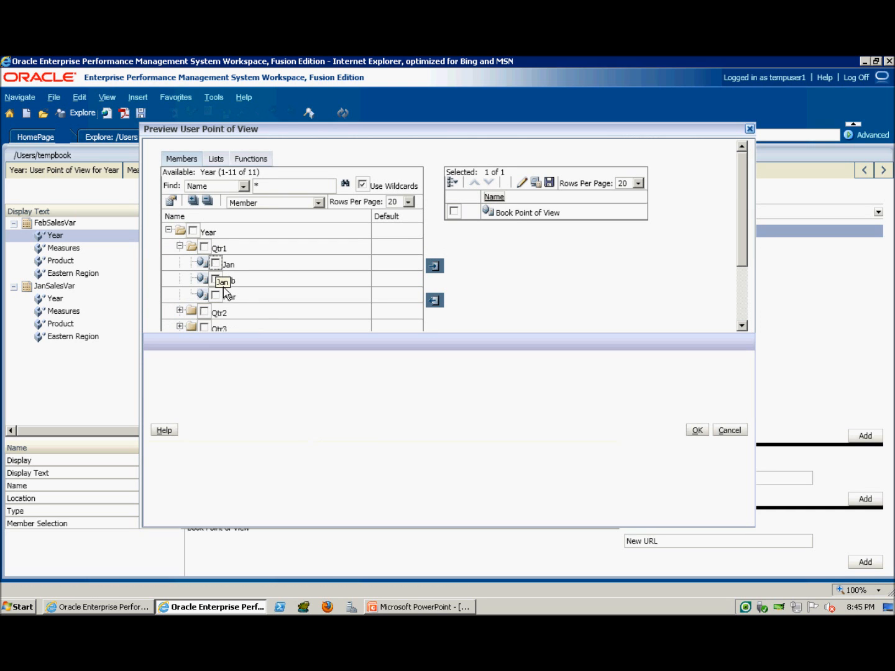
left_click(217, 280)
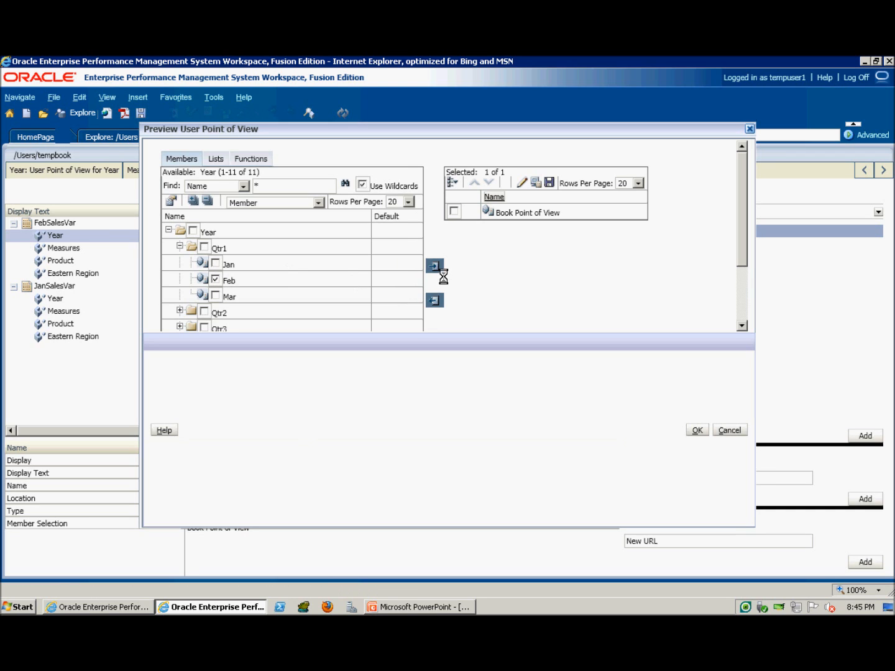
left_click(435, 266)
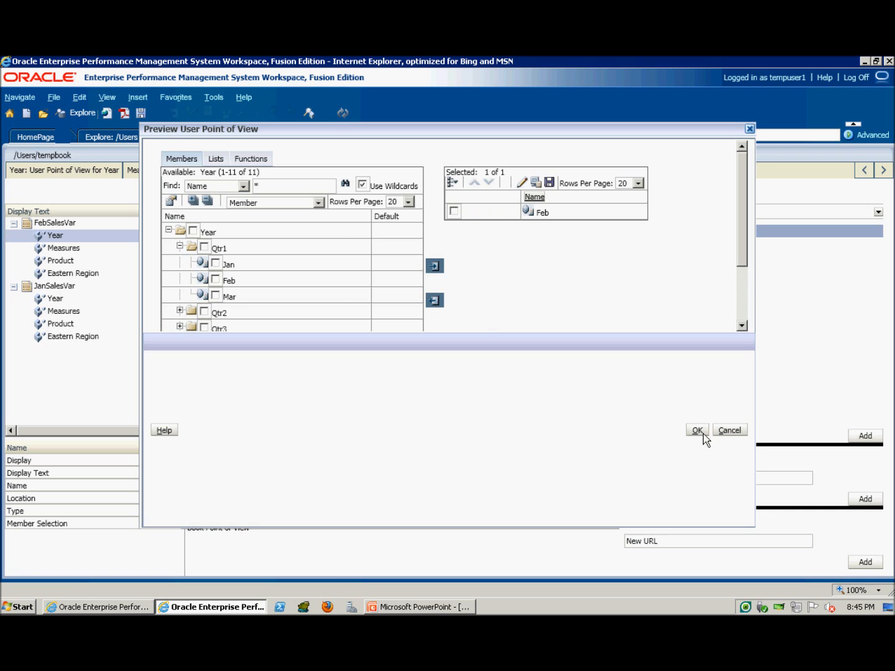
left_click(696, 430)
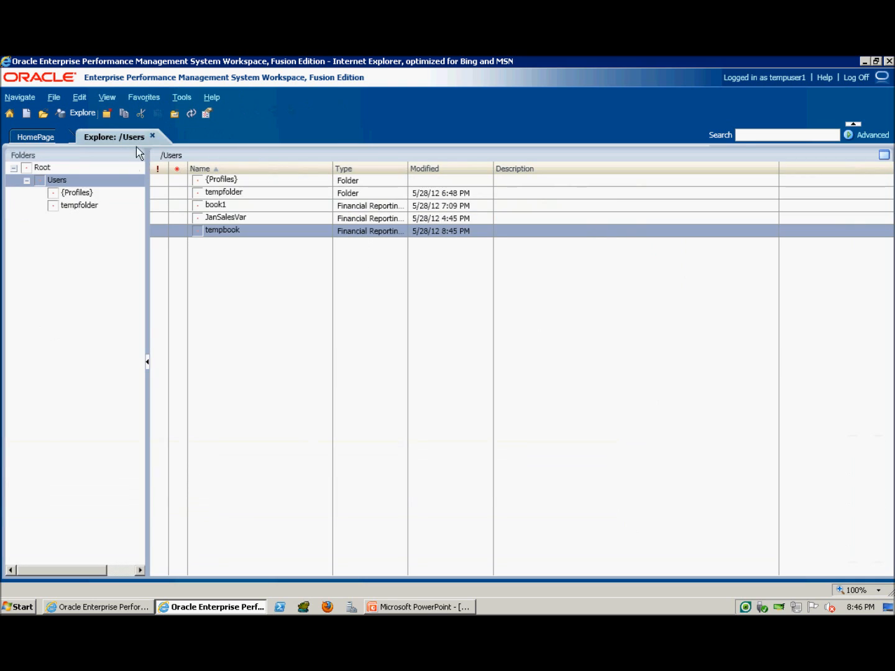
mouse_move(268, 250)
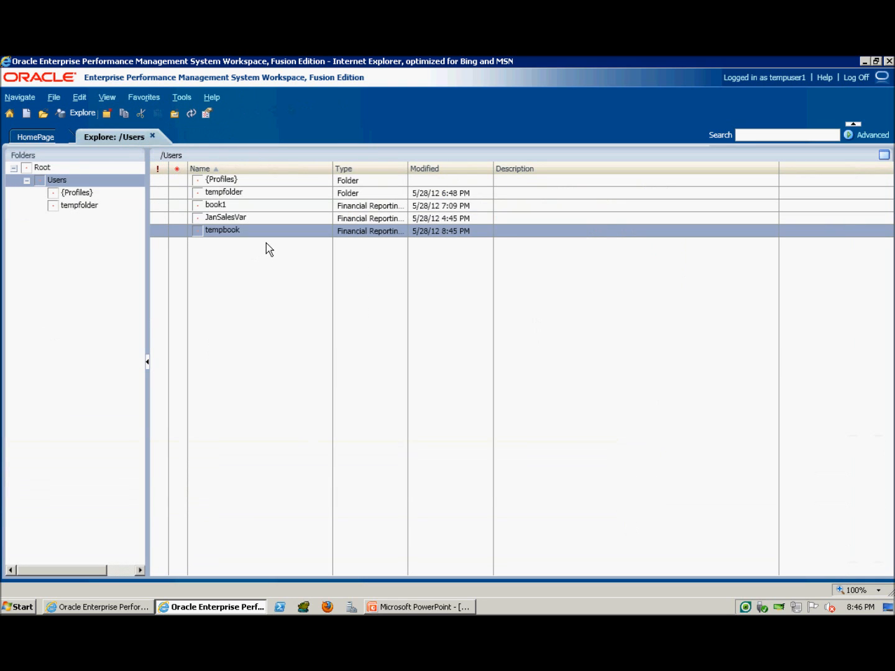
right_click(222, 230)
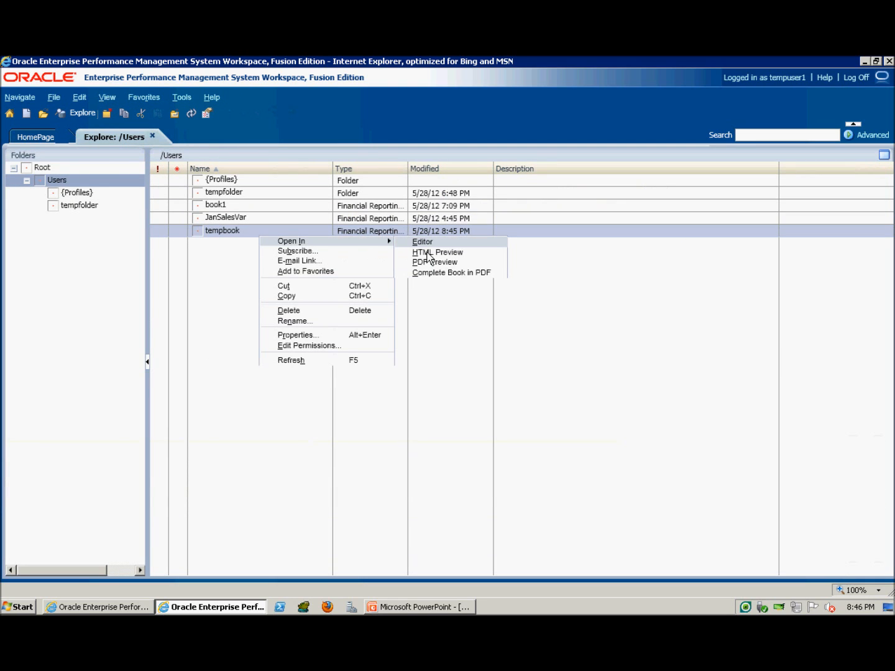
left_click(435, 261)
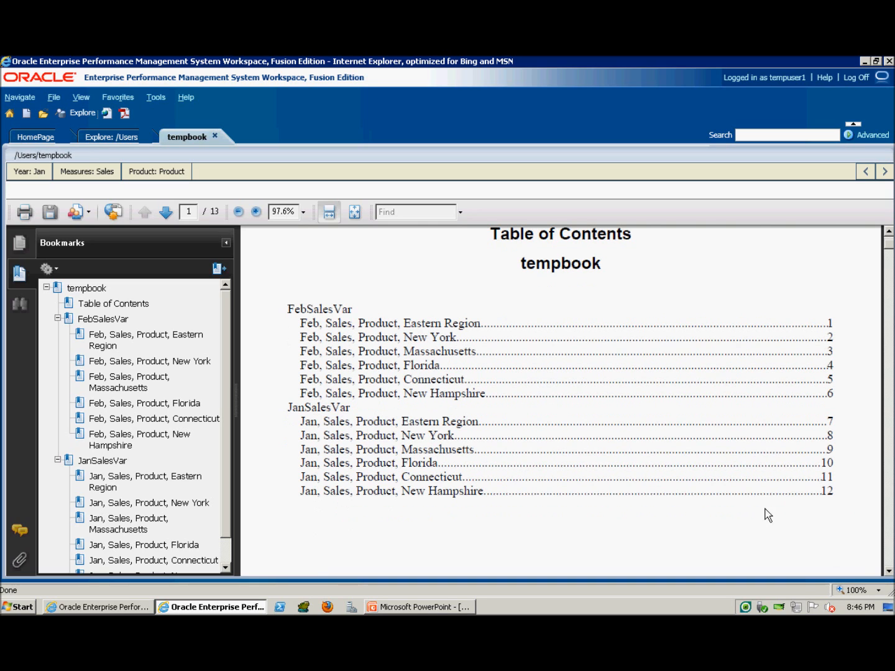
mouse_move(455, 321)
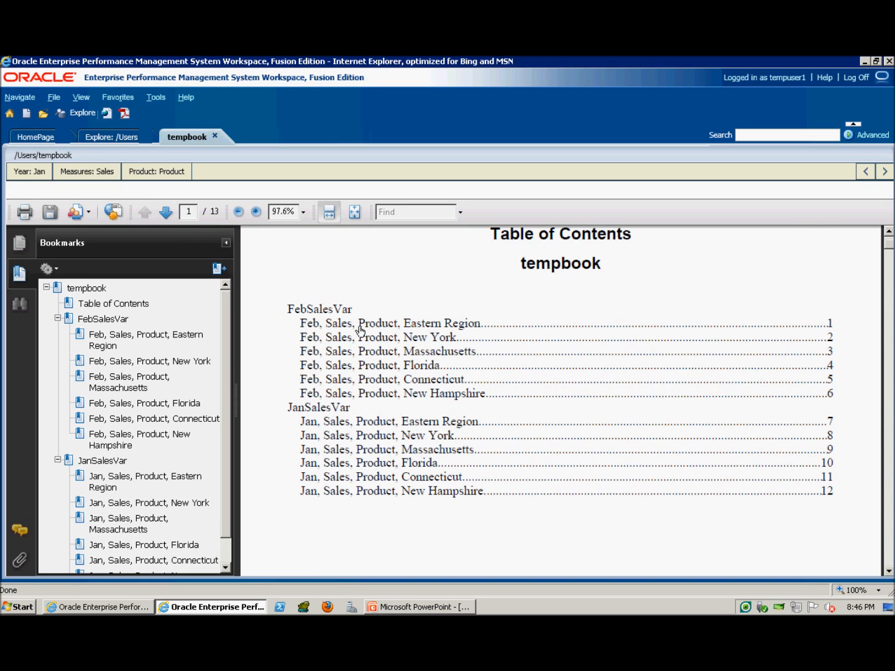
mouse_move(318, 287)
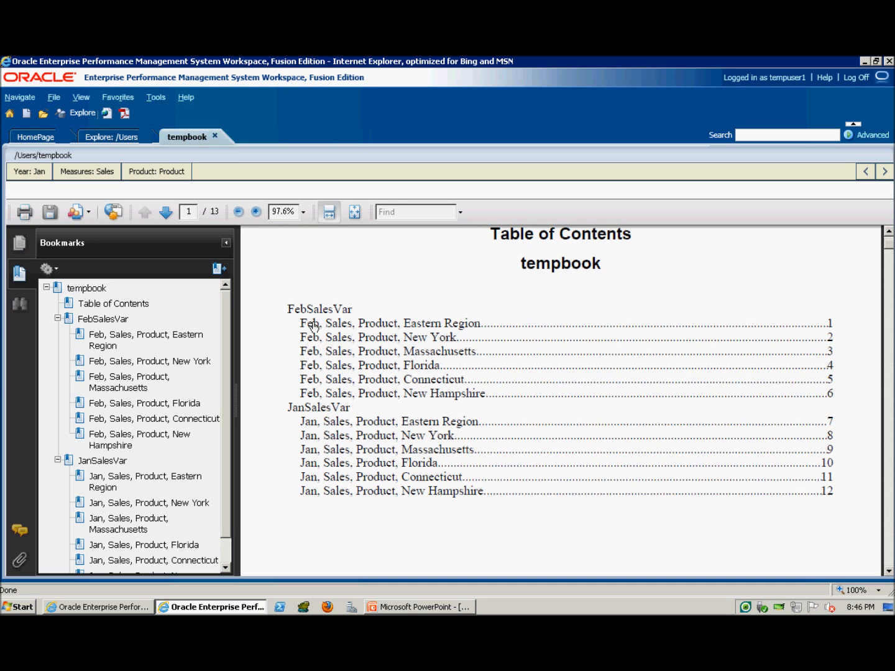
mouse_move(331, 338)
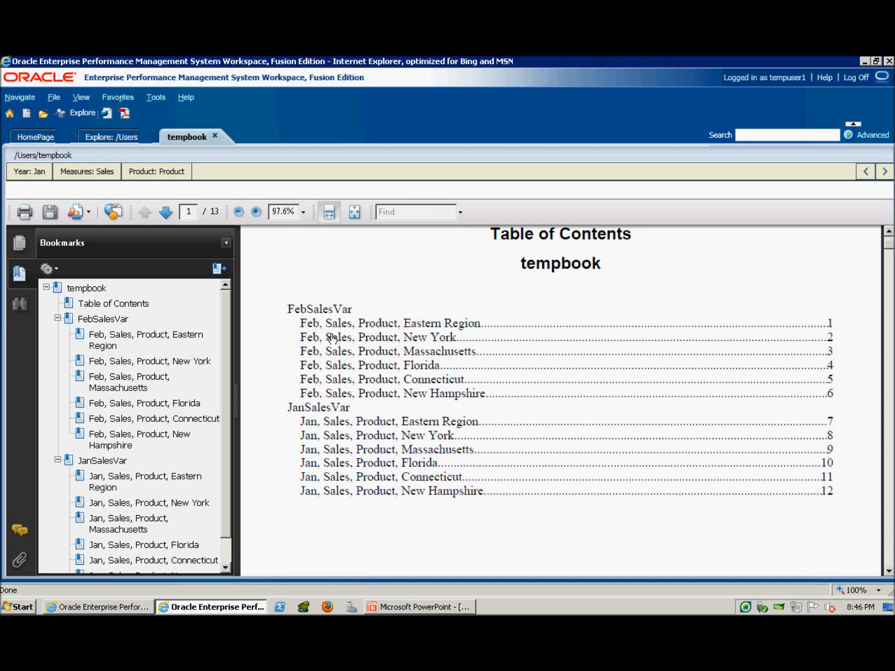
mouse_move(457, 367)
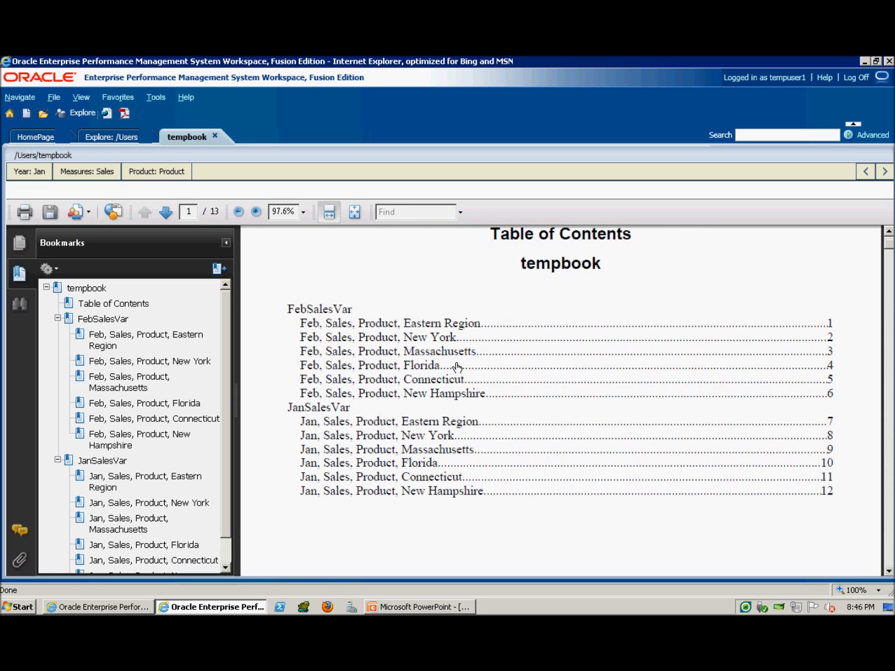
mouse_move(287, 238)
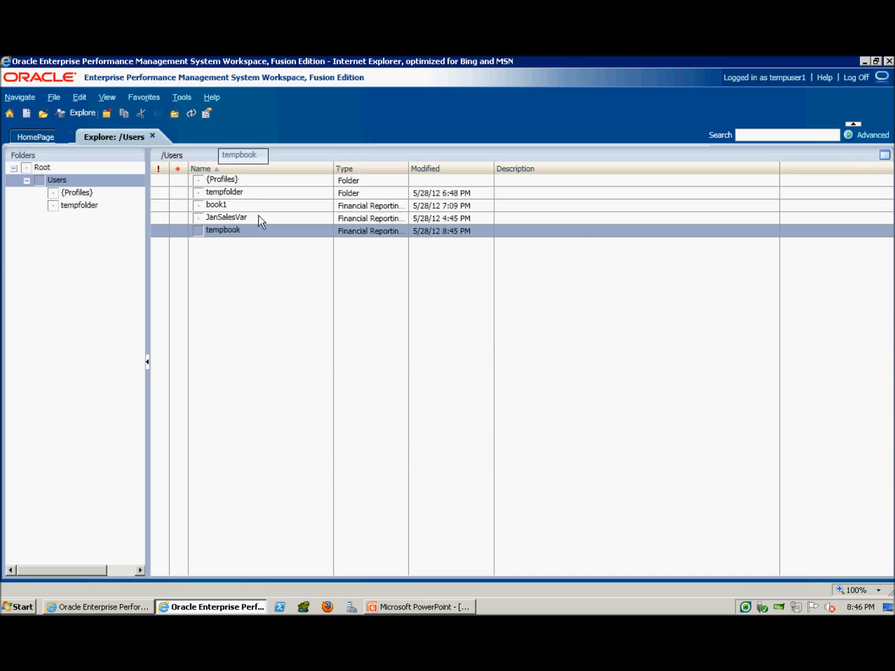
Open tempbook in the Editor and show its Book Setup properties
right_click(223, 232)
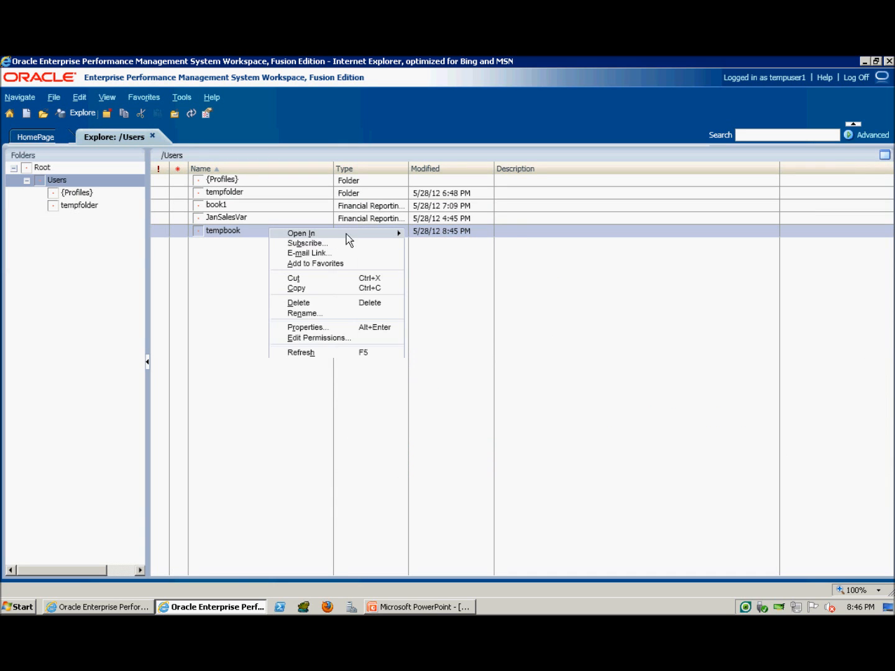
mouse_move(303, 234)
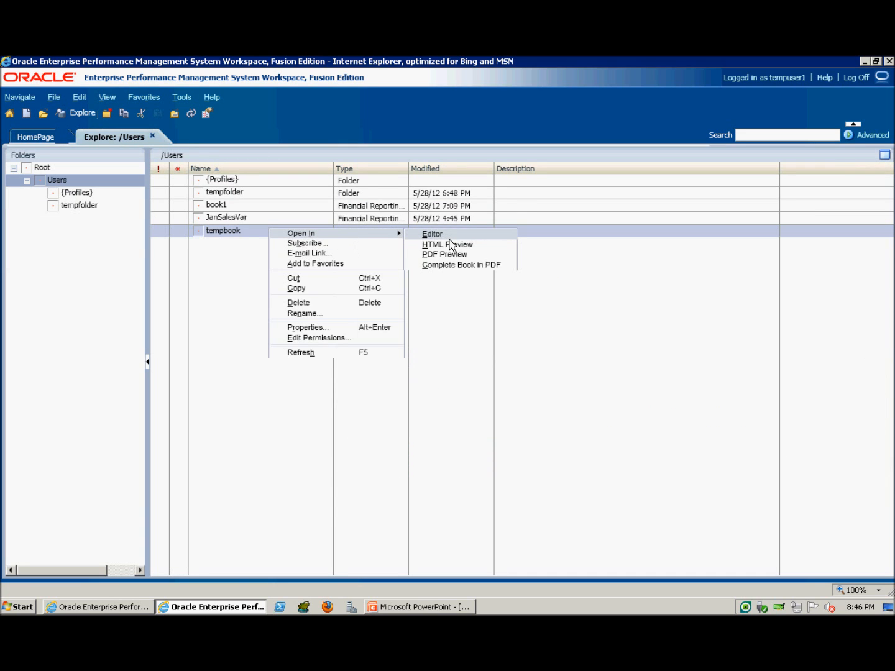
left_click(433, 234)
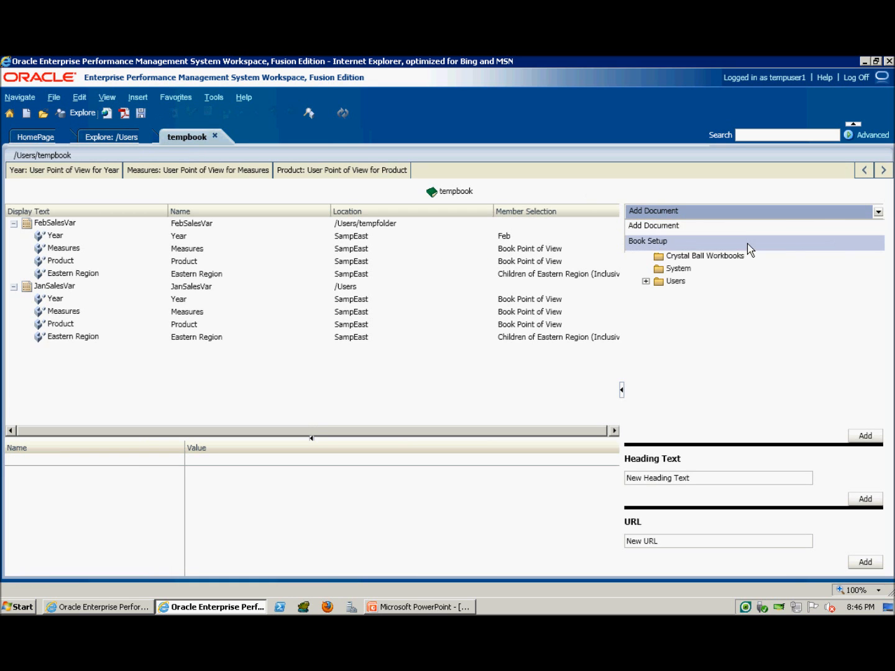
left_click(647, 241)
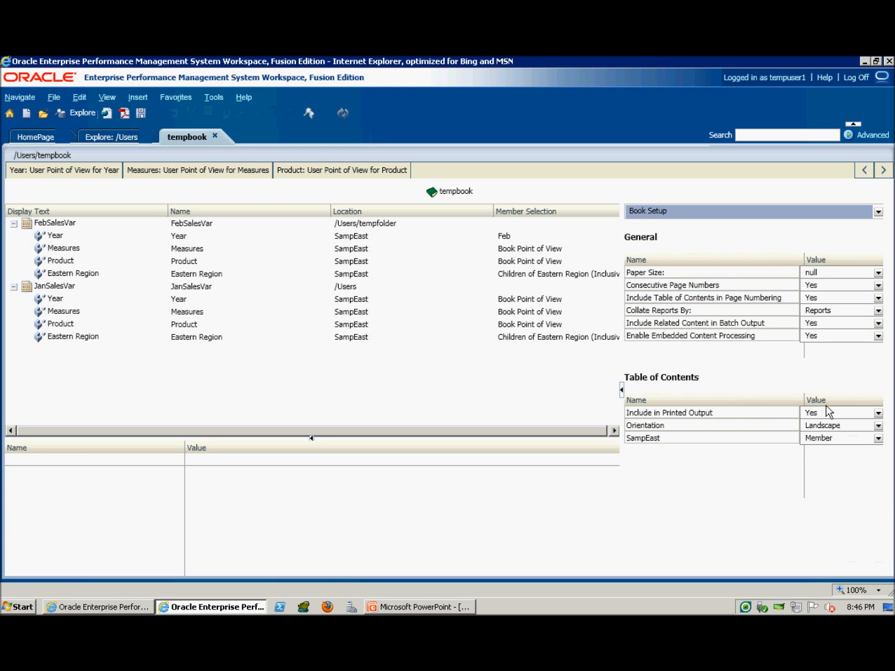
Set Collate Reports By to Member Selection and close the tempbook tab
left_click(877, 413)
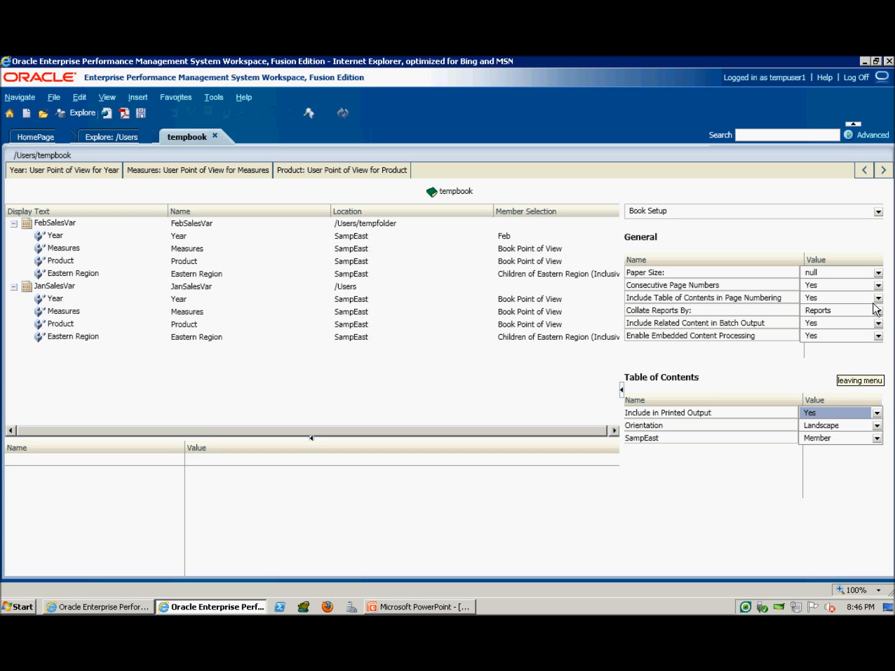
left_click(877, 310)
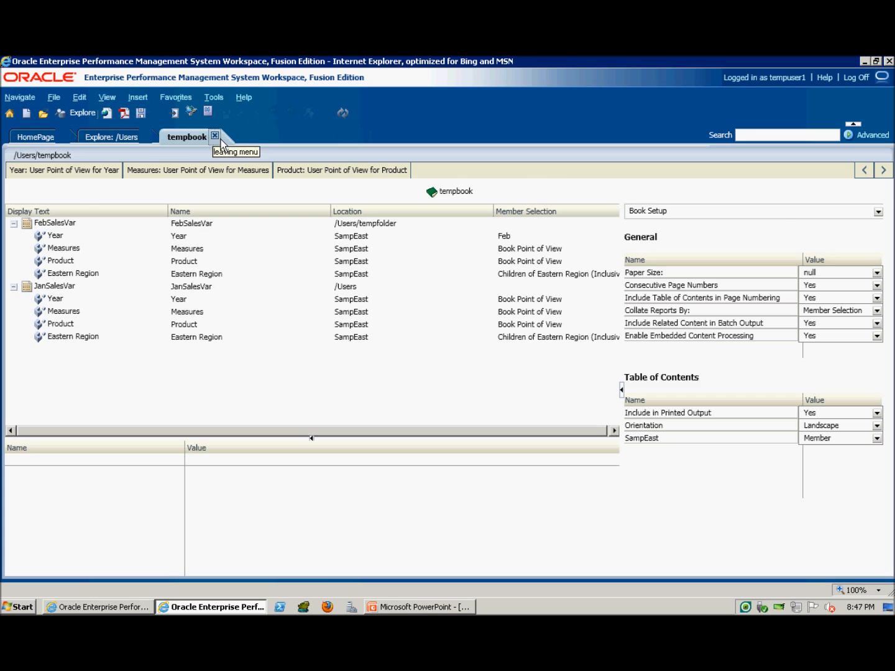
left_click(215, 137)
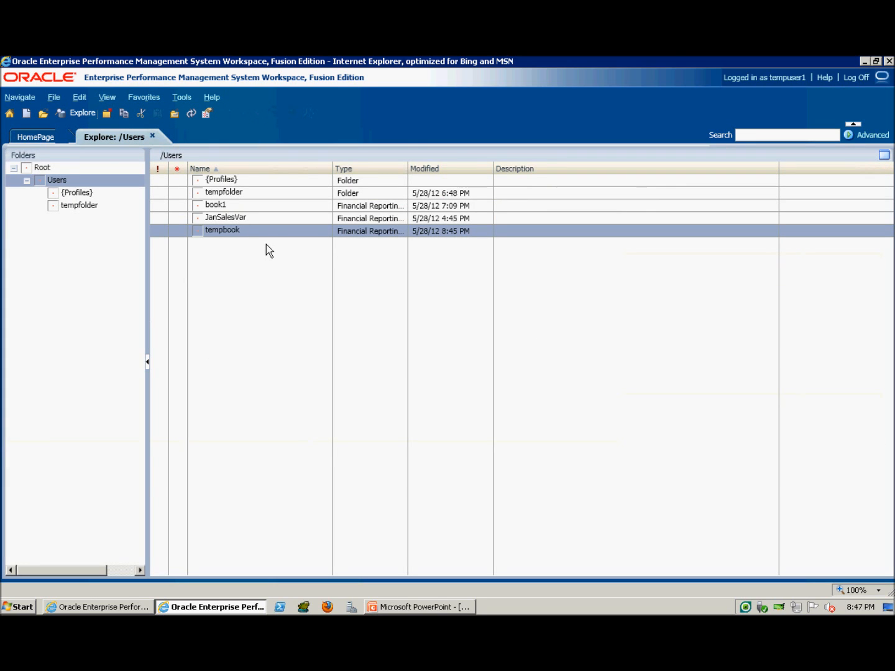
Generate tempbook as Complete Book in PDF and scroll through its Table of Contents
right_click(222, 230)
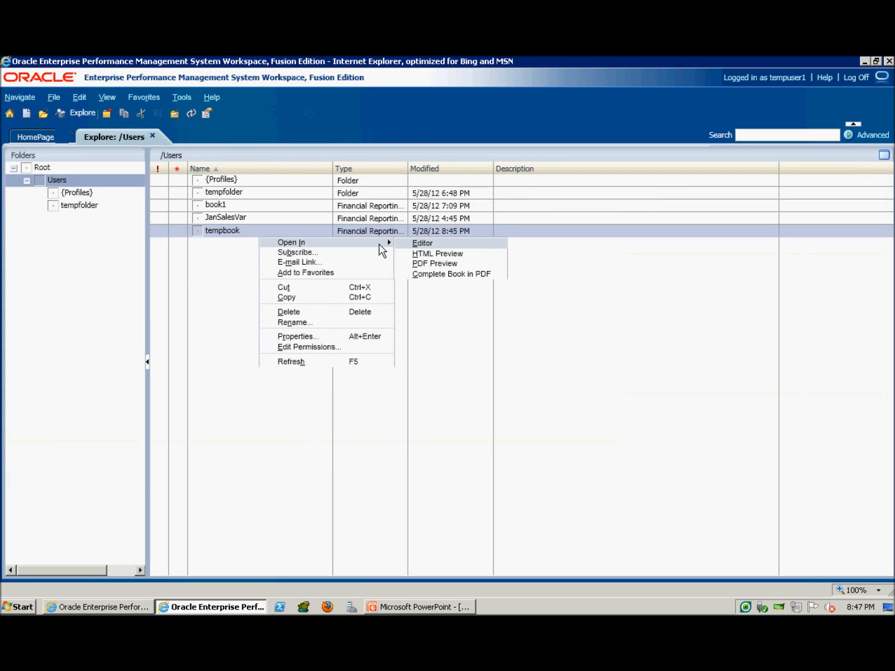
mouse_move(450, 274)
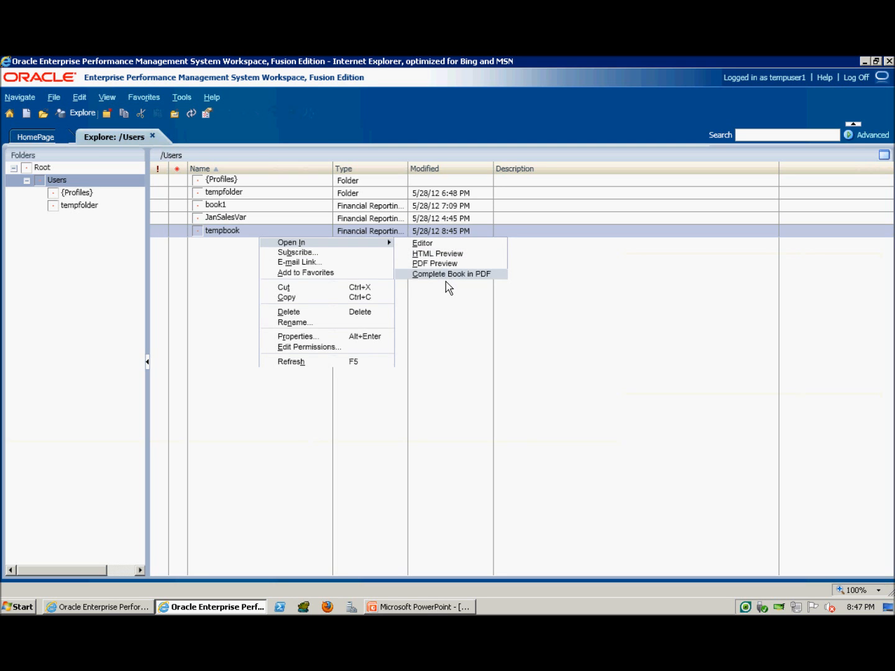
left_click(451, 273)
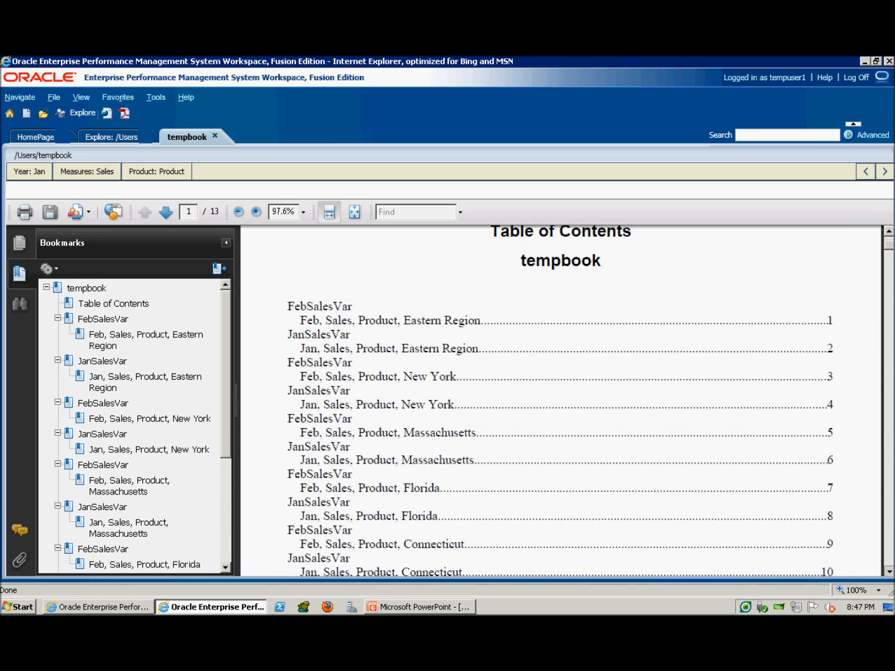
scroll("down", 3)
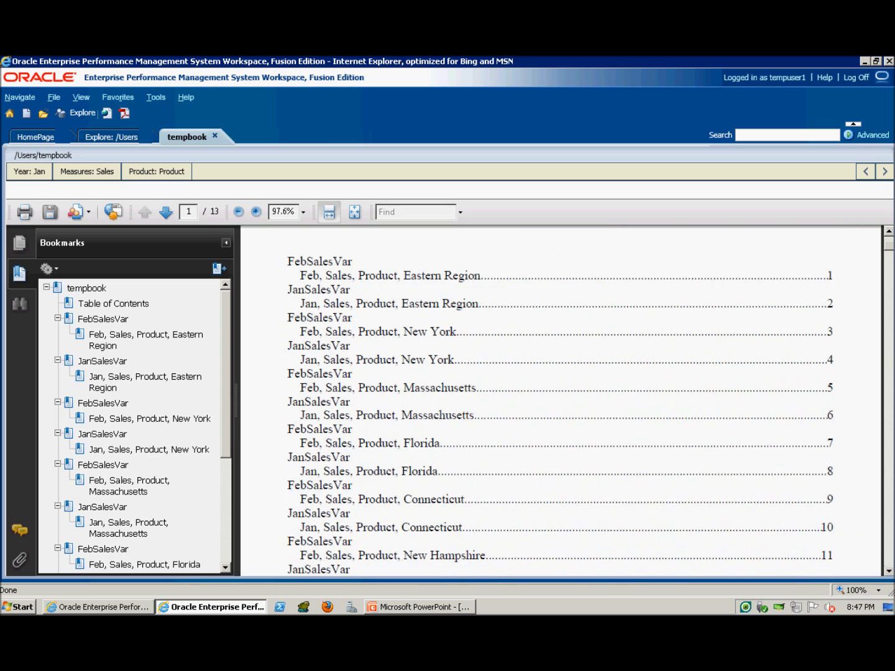
scroll("down", 3)
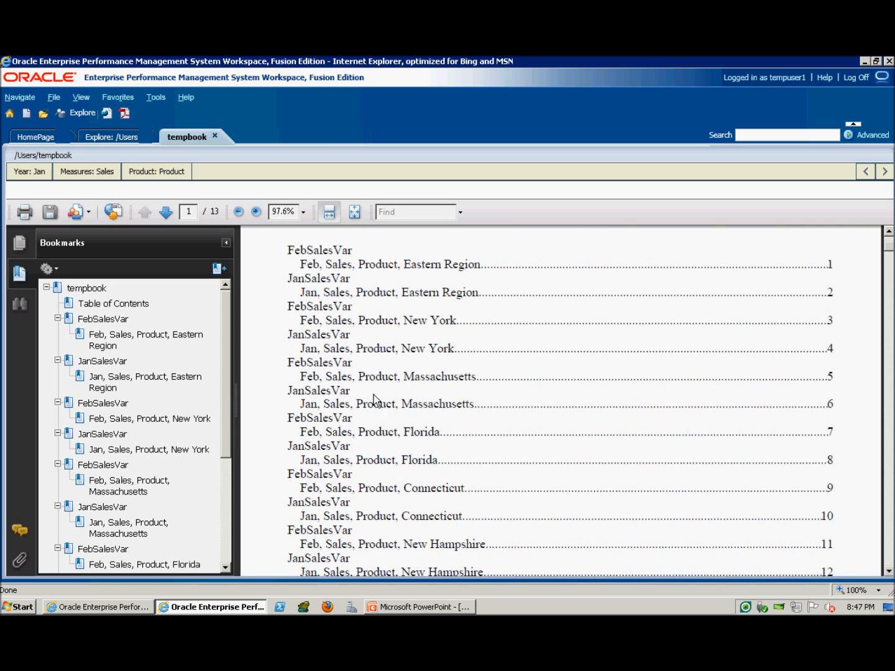